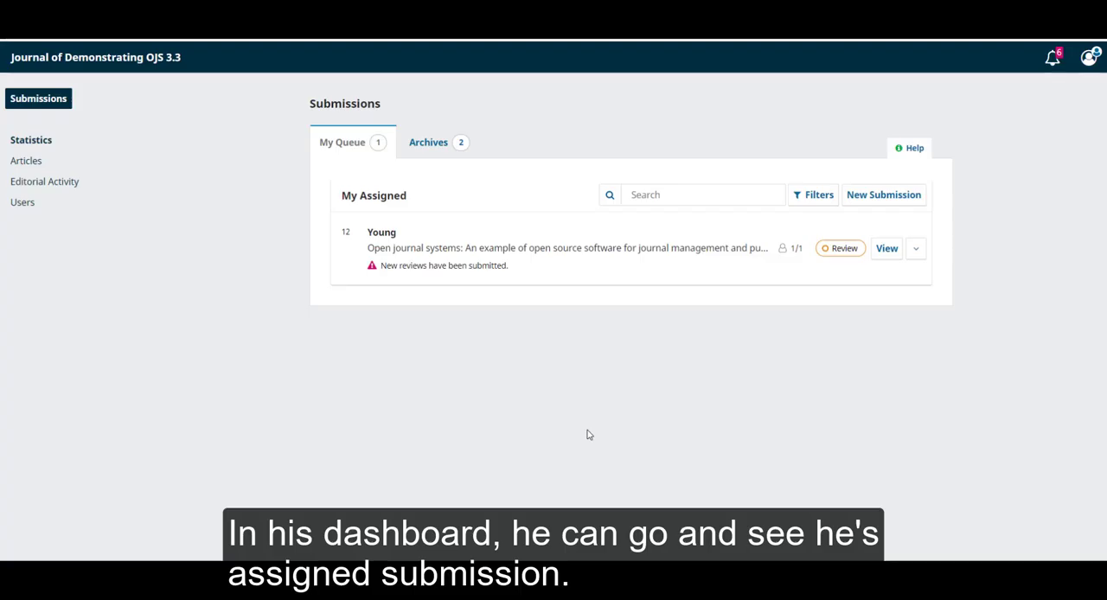
pyautogui.moveTo(886, 248)
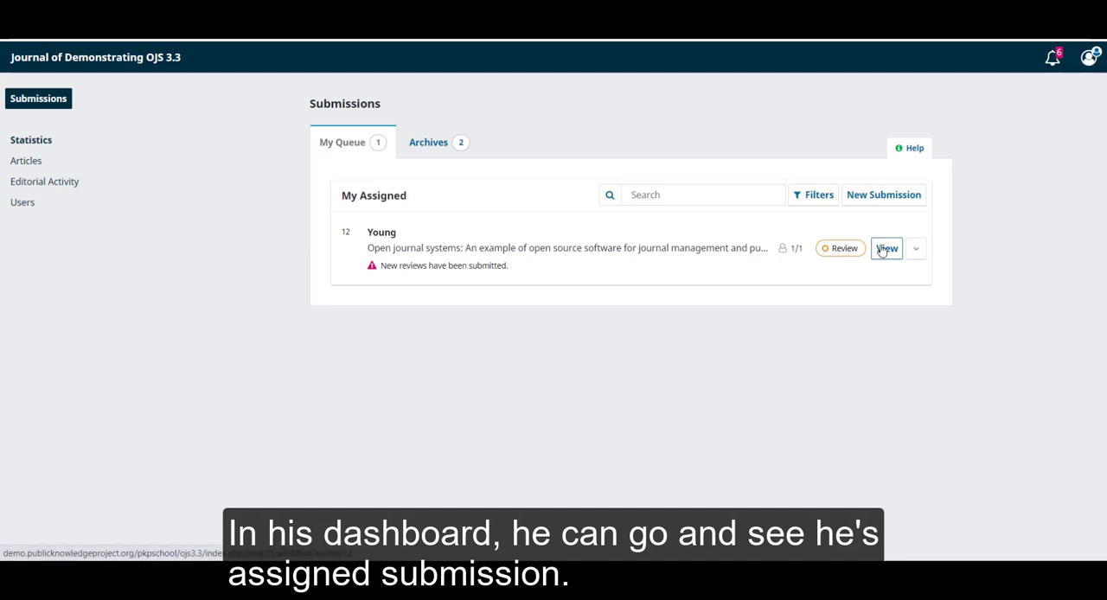
# - Open the assigned open source journal software submission from My Queue
pyautogui.click(887, 248)
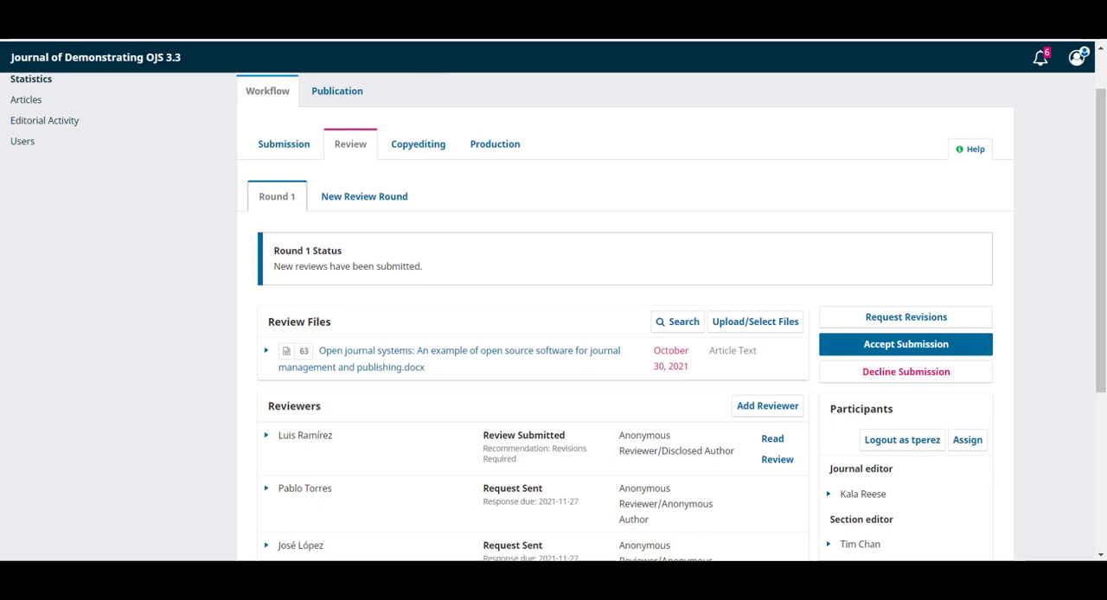
# - Check the Reviewers grid: two reviews are complete and the third is overdue
pyautogui.click(905, 344)
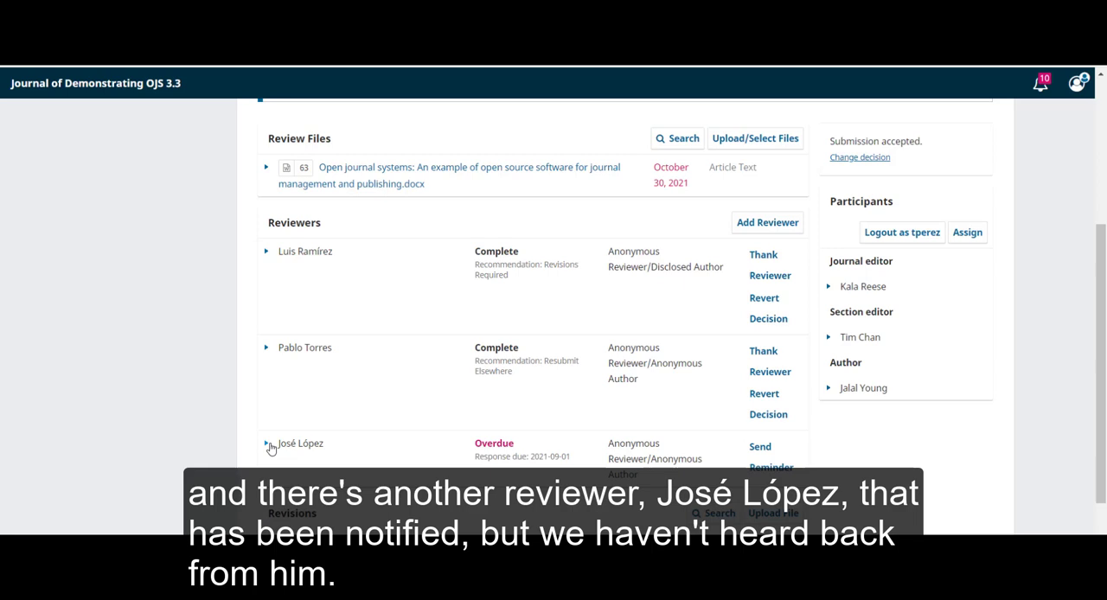
pyautogui.moveTo(429, 442)
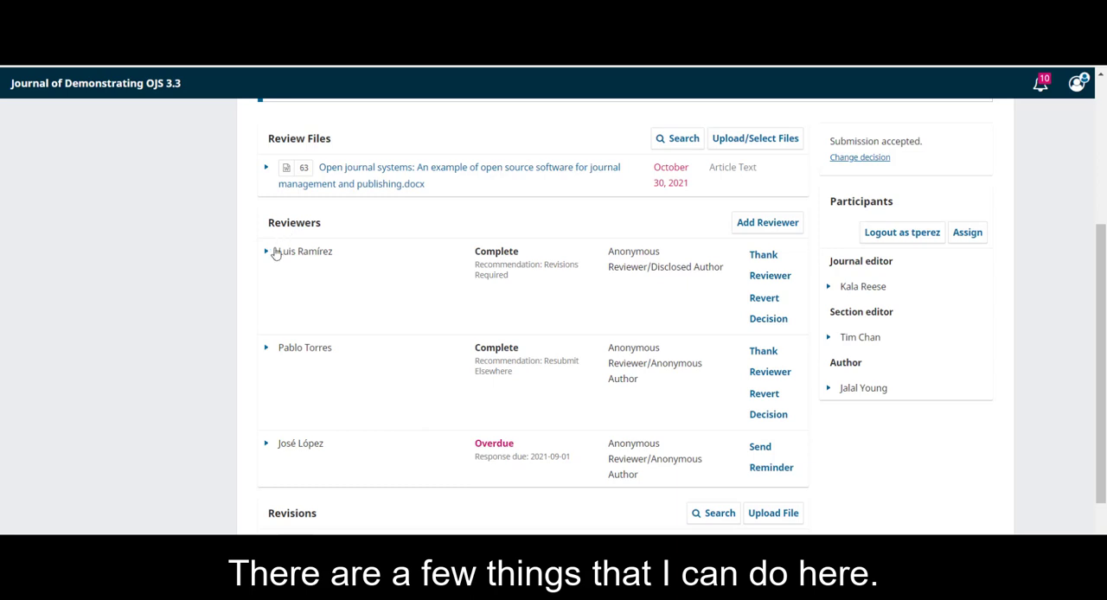
pyautogui.click(302, 251)
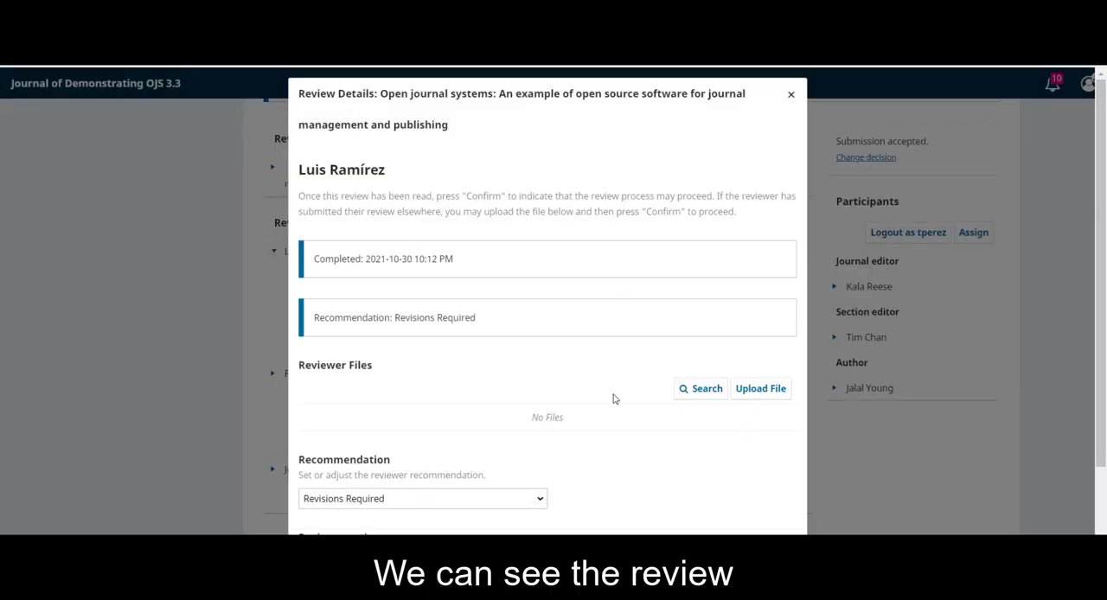
pyautogui.scroll(-3)
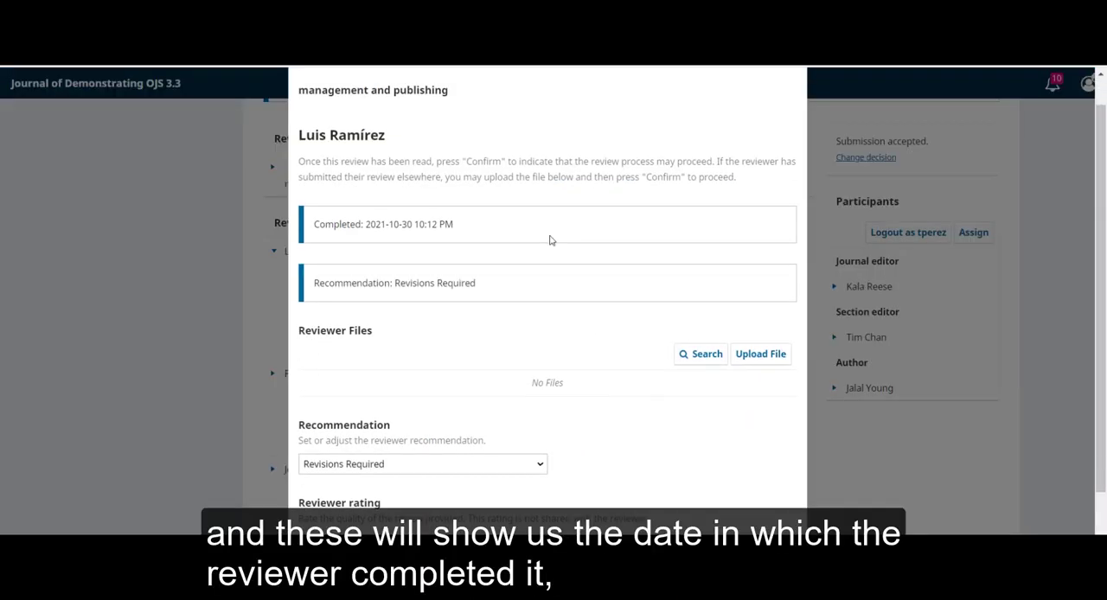
pyautogui.moveTo(309, 161)
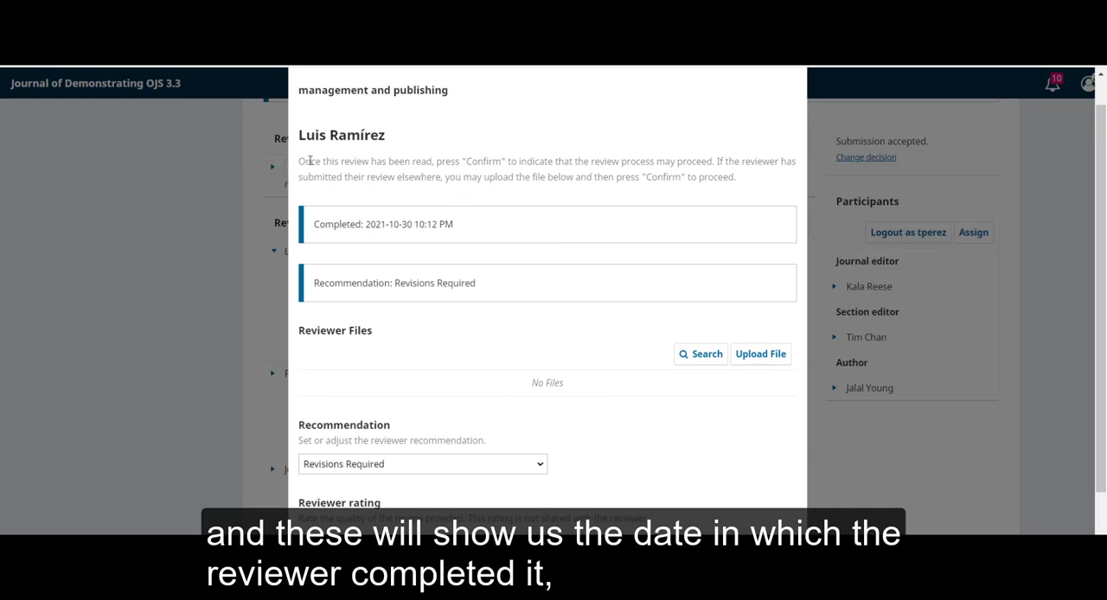
pyautogui.moveTo(371, 228)
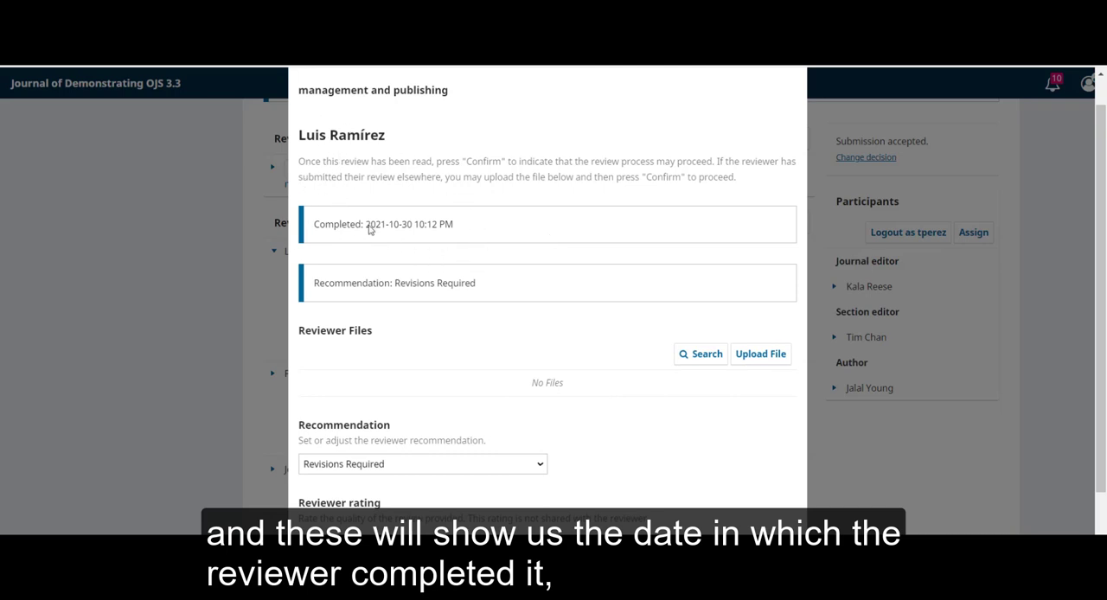
pyautogui.scroll(-3)
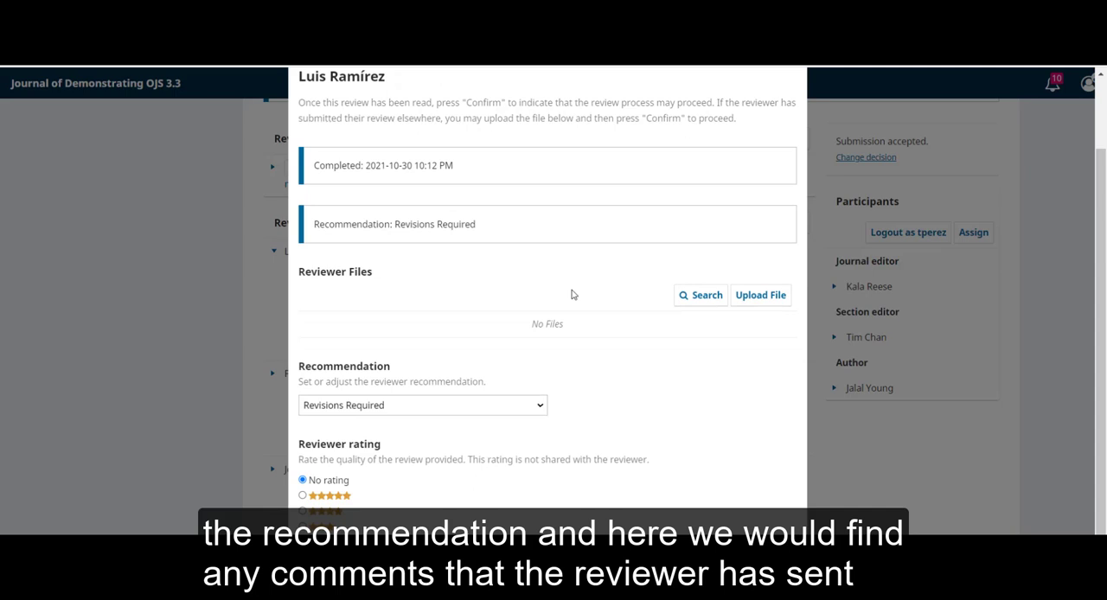
pyautogui.scroll(-3)
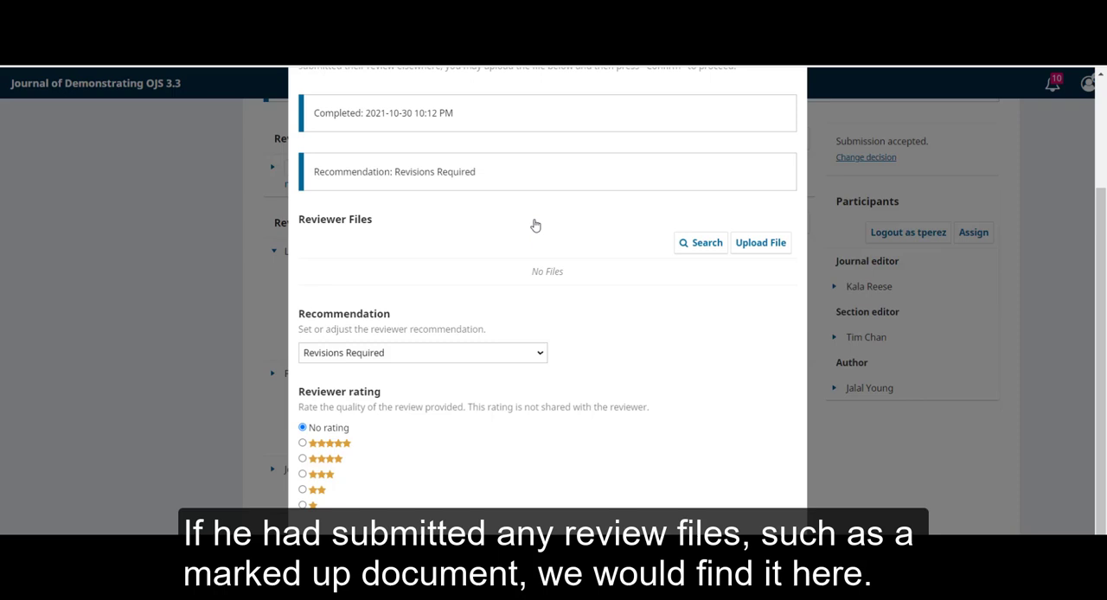
pyautogui.moveTo(549, 231)
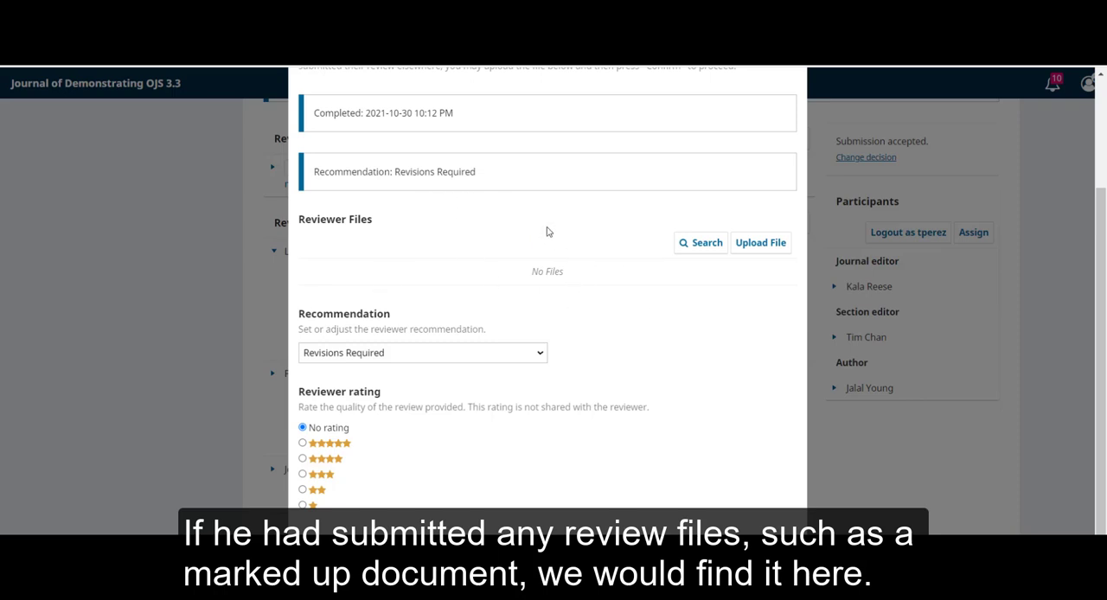
pyautogui.moveTo(423, 388)
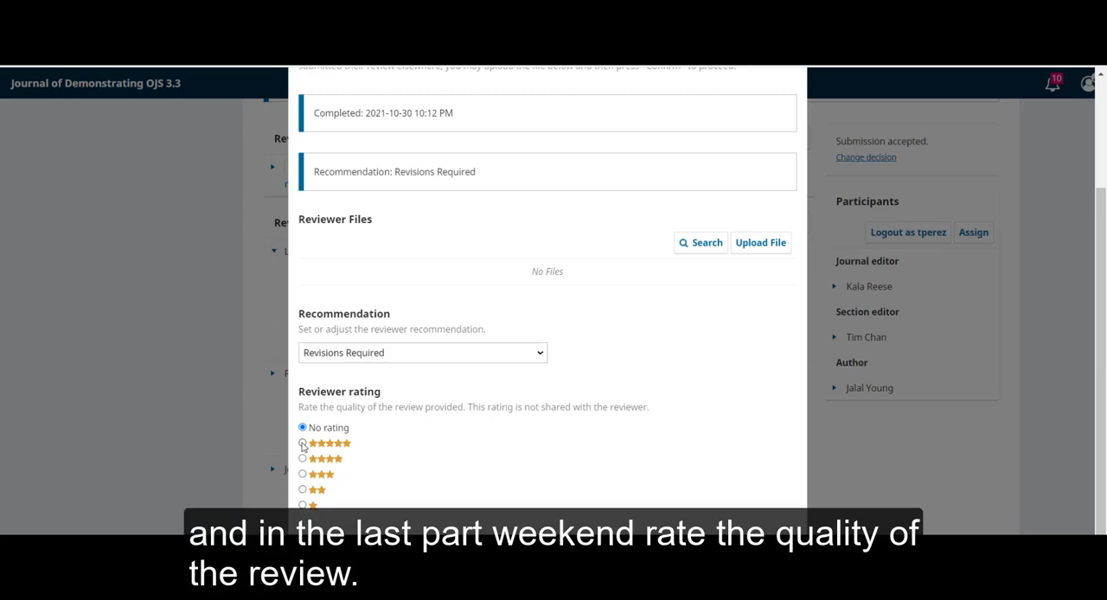
pyautogui.click(302, 443)
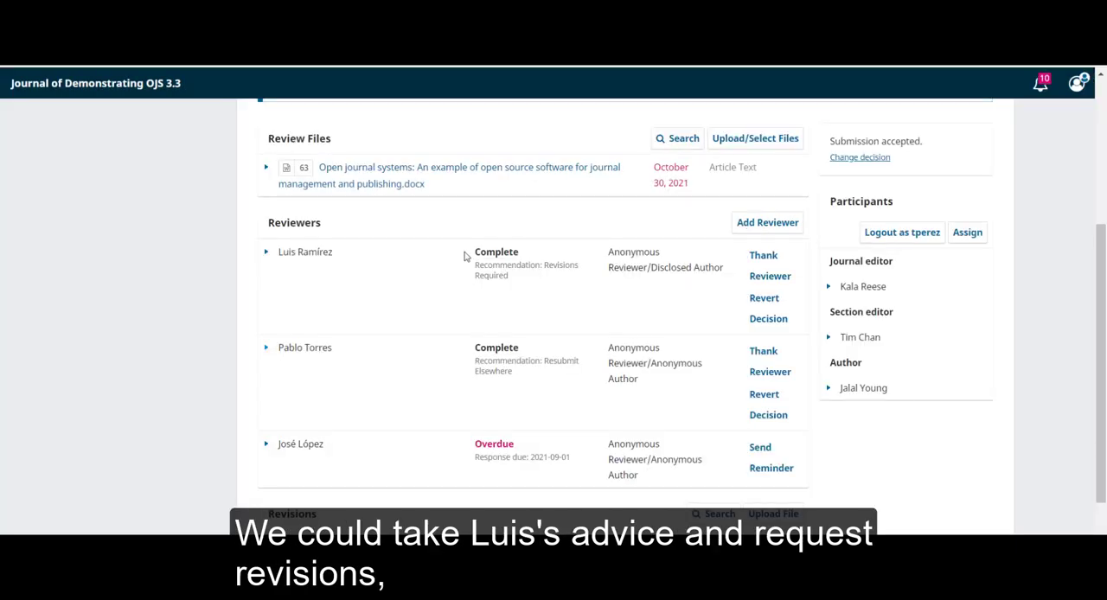
pyautogui.moveTo(516, 236)
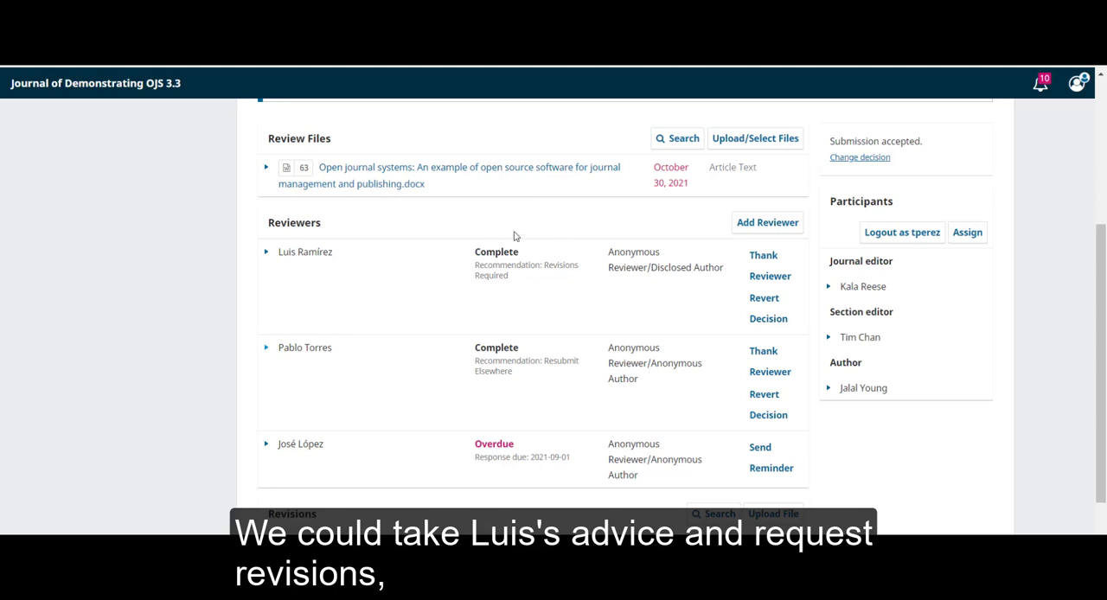
pyautogui.moveTo(529, 302)
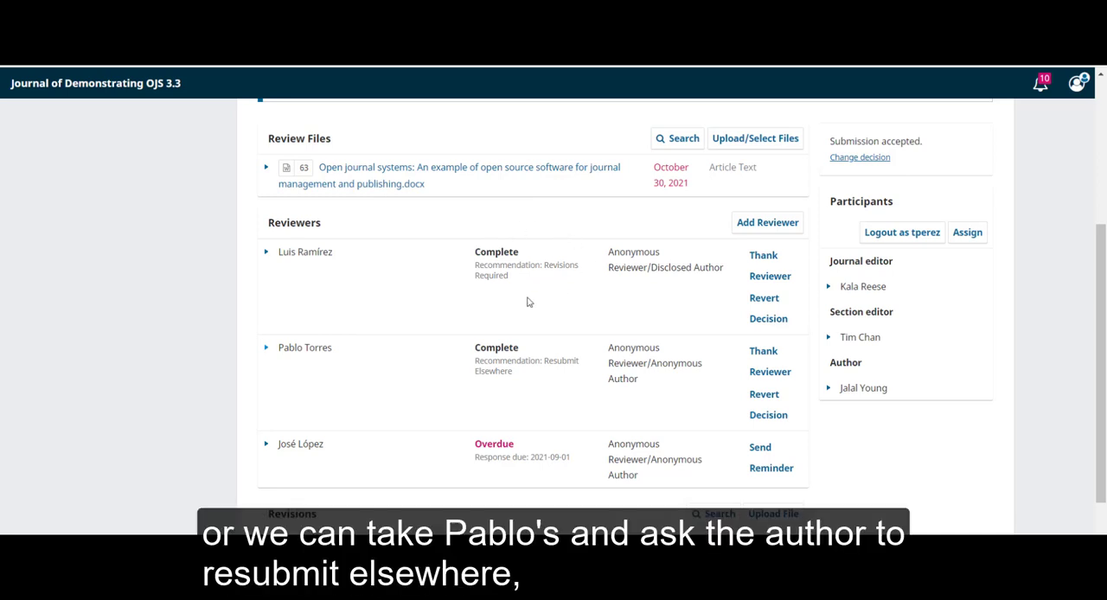
pyautogui.moveTo(509, 371)
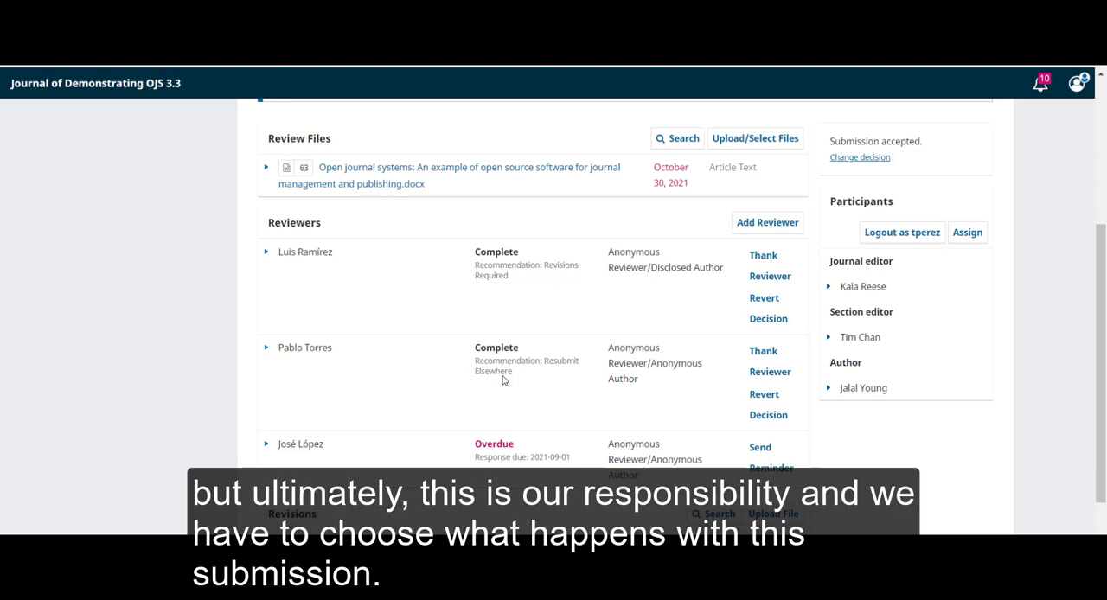
pyautogui.scroll(-3)
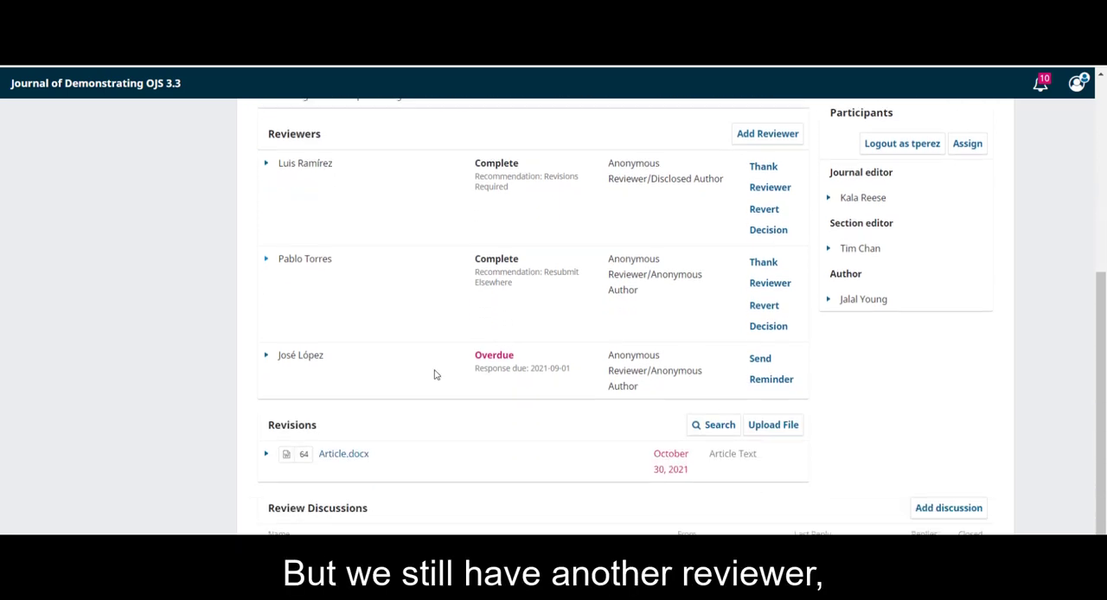
pyautogui.click(267, 355)
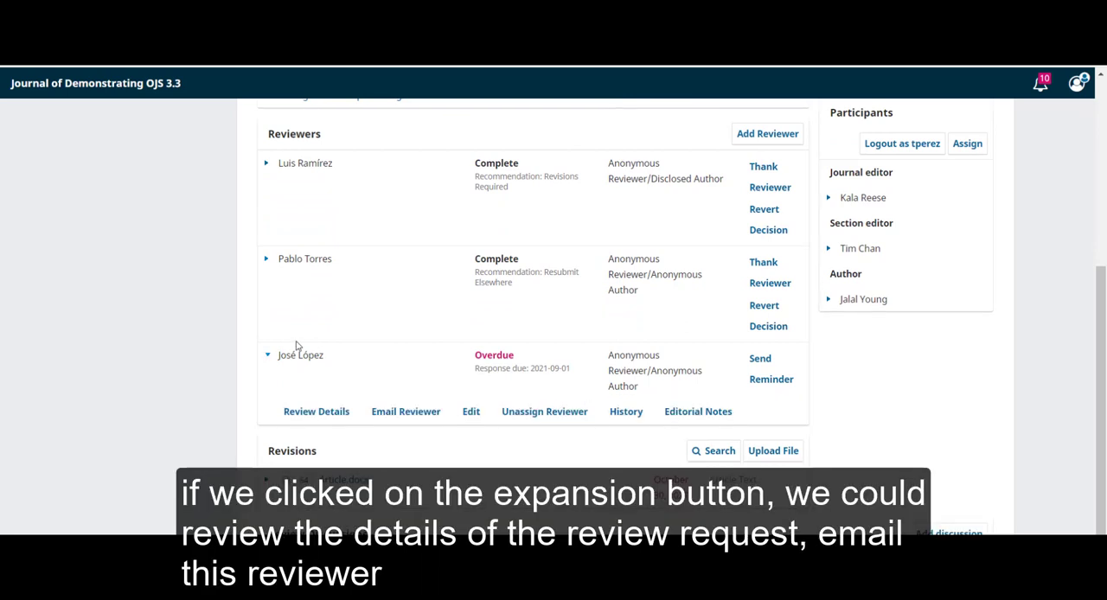
pyautogui.moveTo(326, 403)
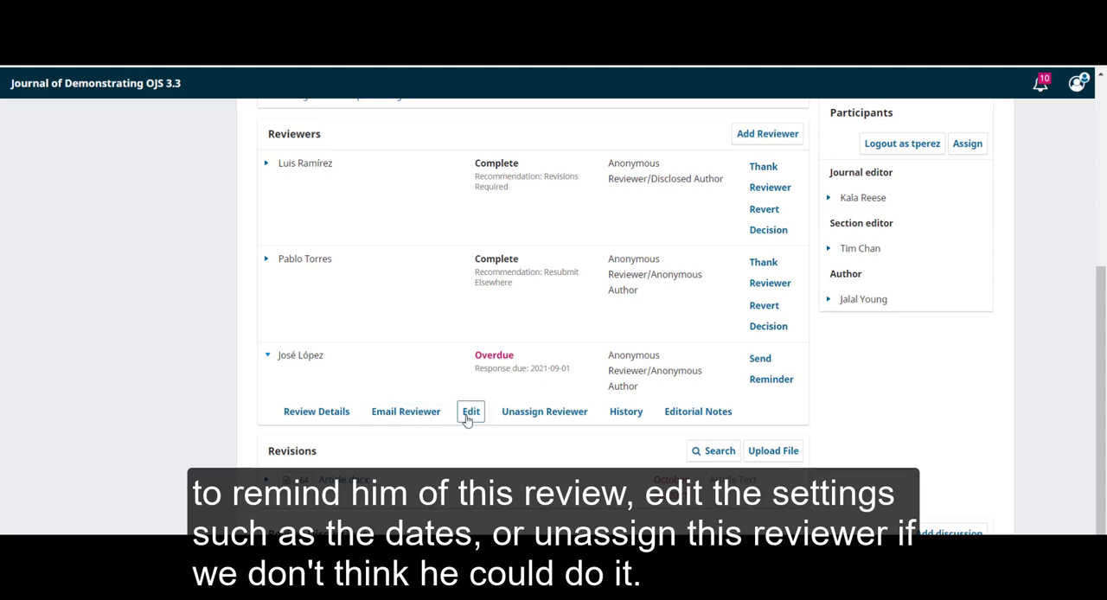
pyautogui.moveTo(544, 412)
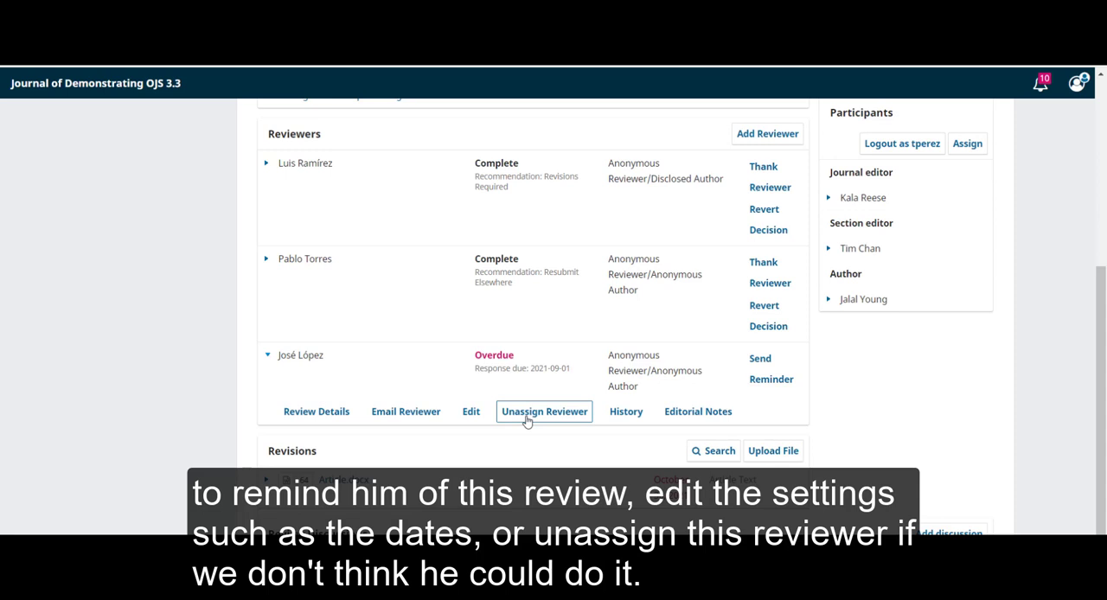
pyautogui.moveTo(538, 411)
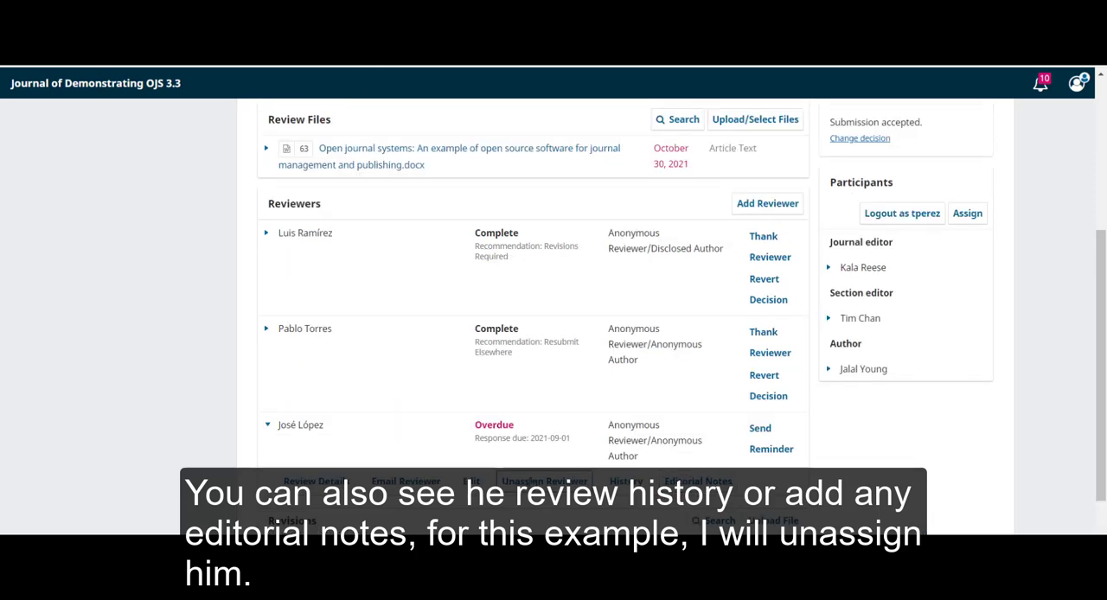
pyautogui.click(543, 481)
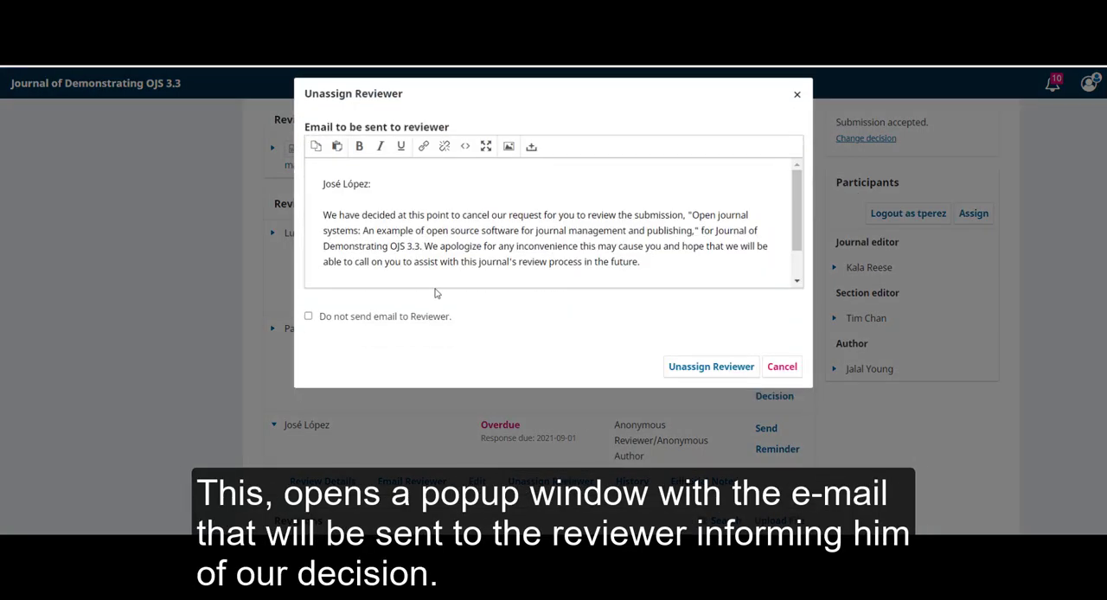
pyautogui.moveTo(423, 401)
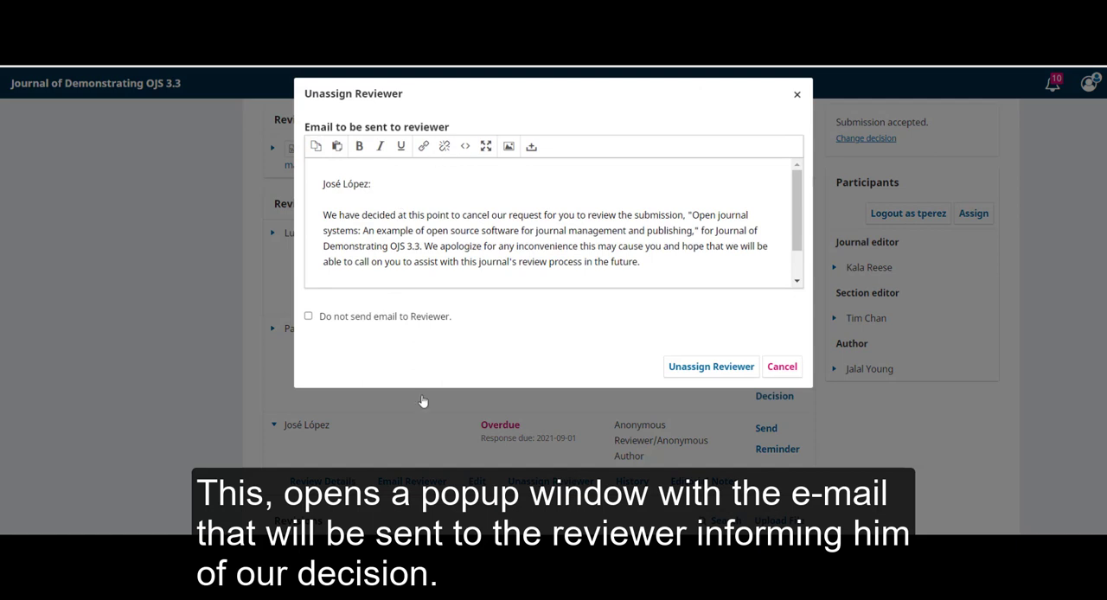
pyautogui.moveTo(527, 350)
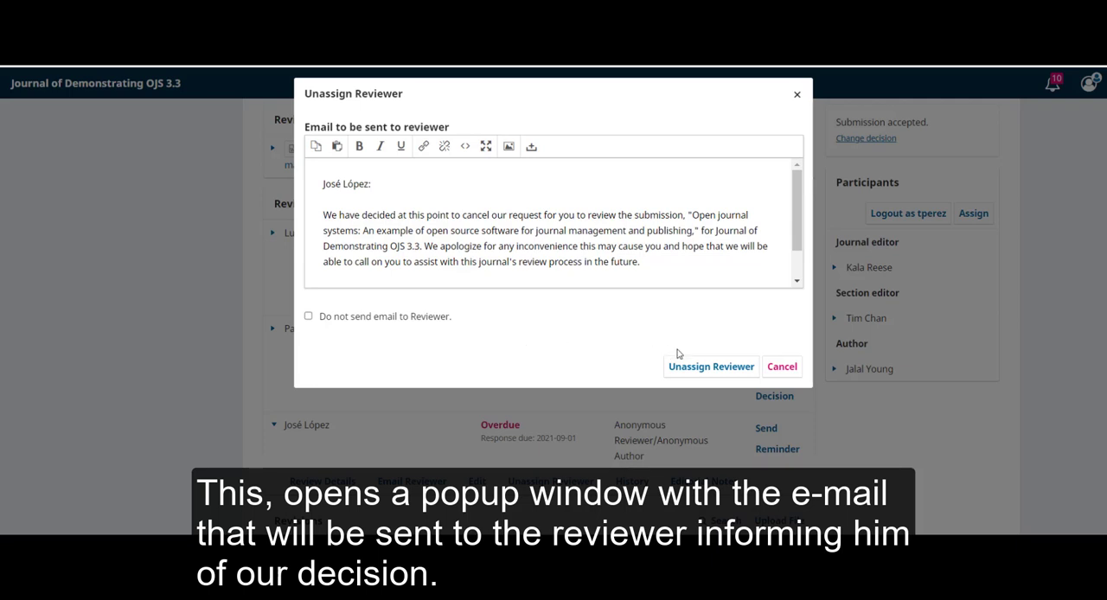
pyautogui.click(710, 366)
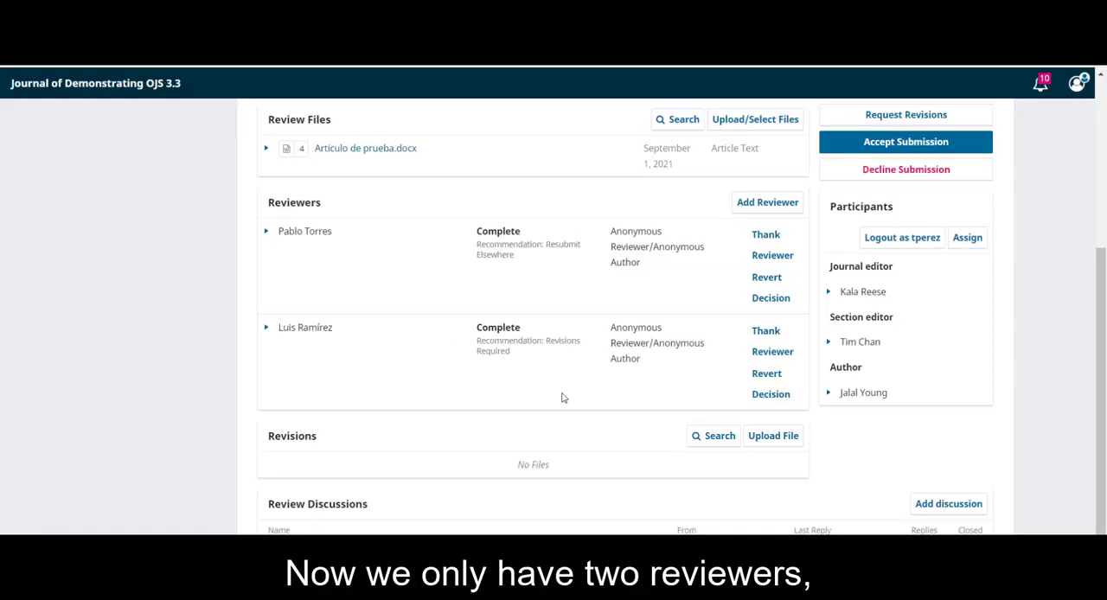
pyautogui.moveTo(413, 339)
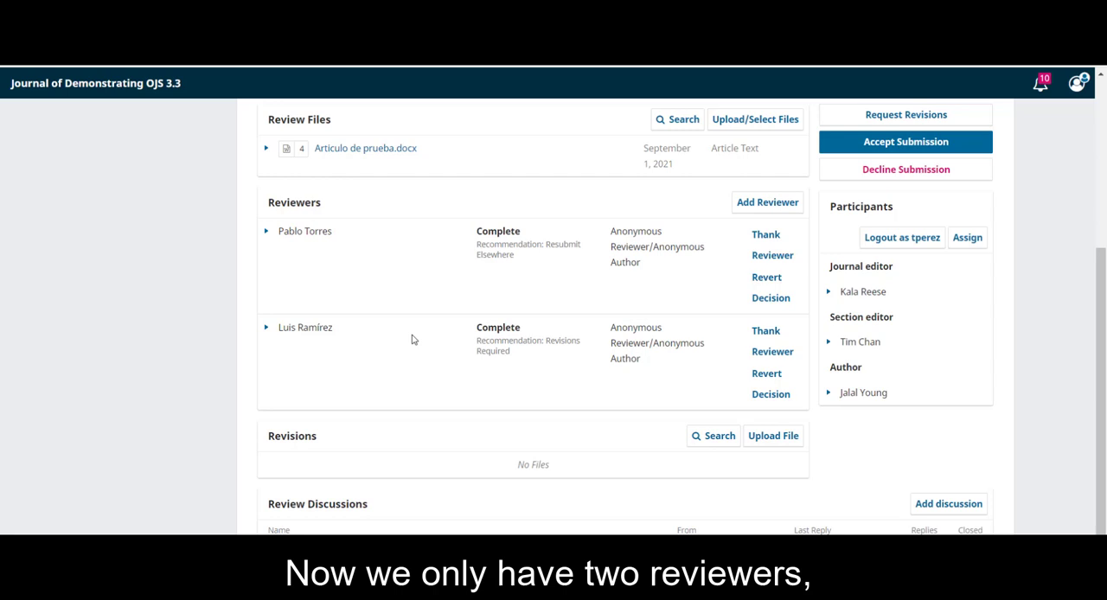
pyautogui.moveTo(555, 378)
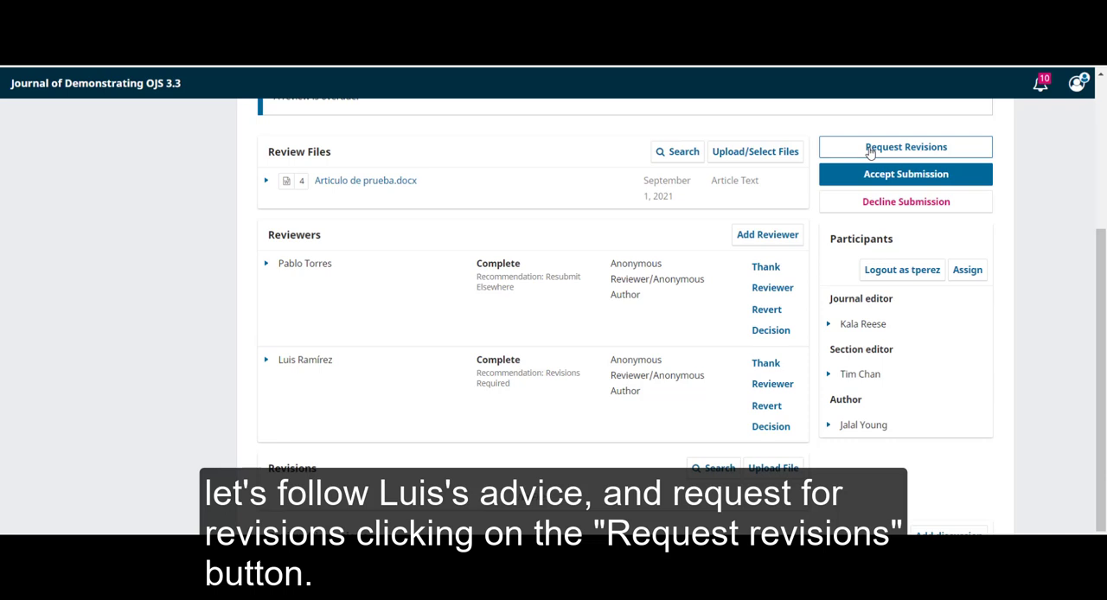
# - Record a Request Revisions decision with no new round, emailing the author and both reviewers
pyautogui.click(905, 147)
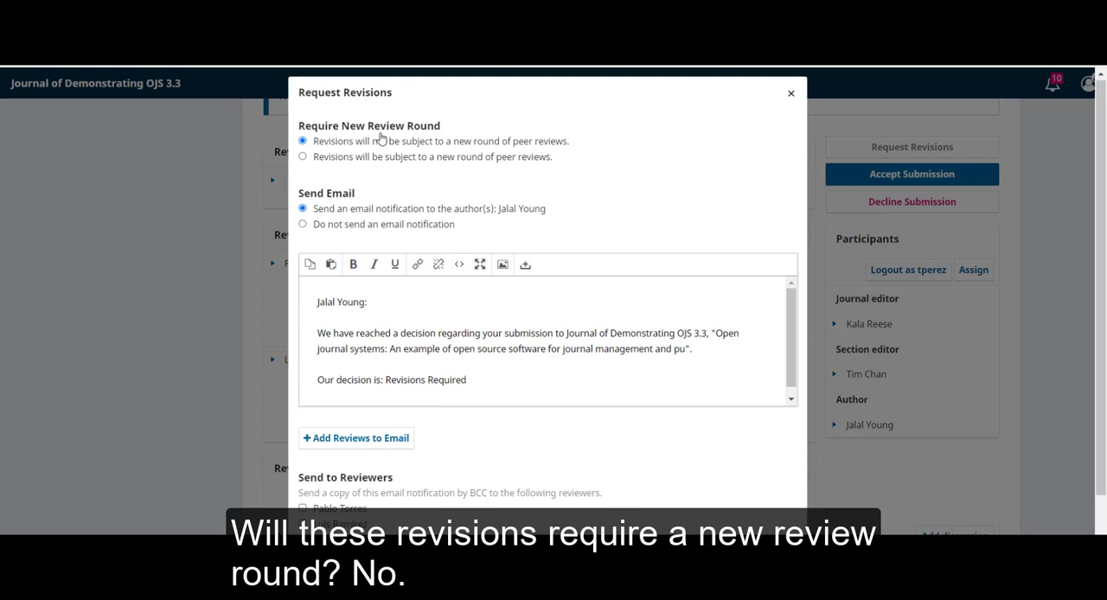
pyautogui.moveTo(394, 141)
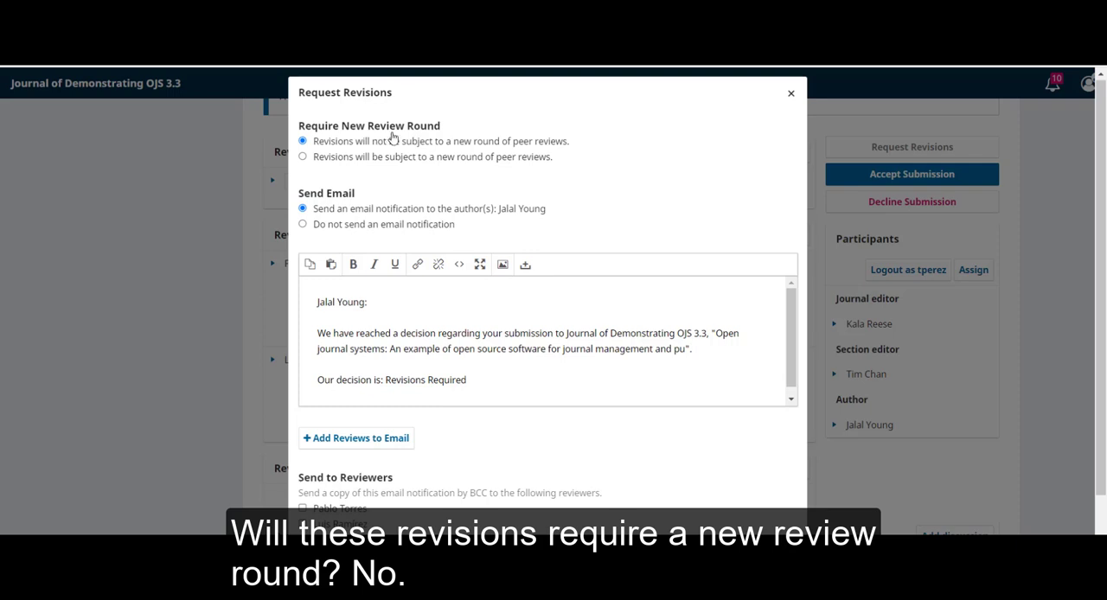
pyautogui.scroll(-3)
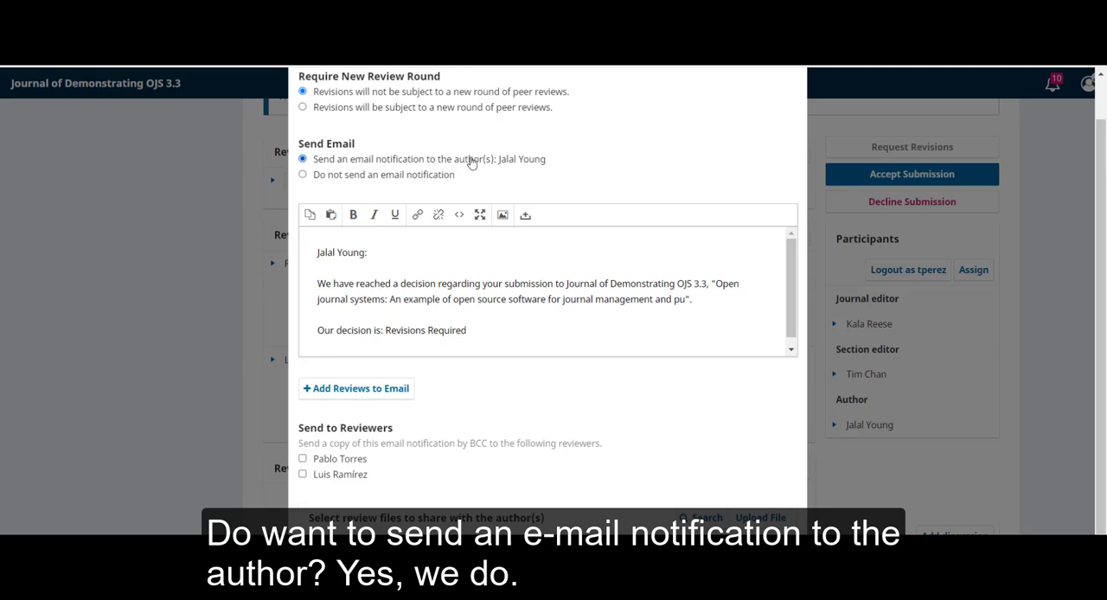
pyautogui.scroll(-3)
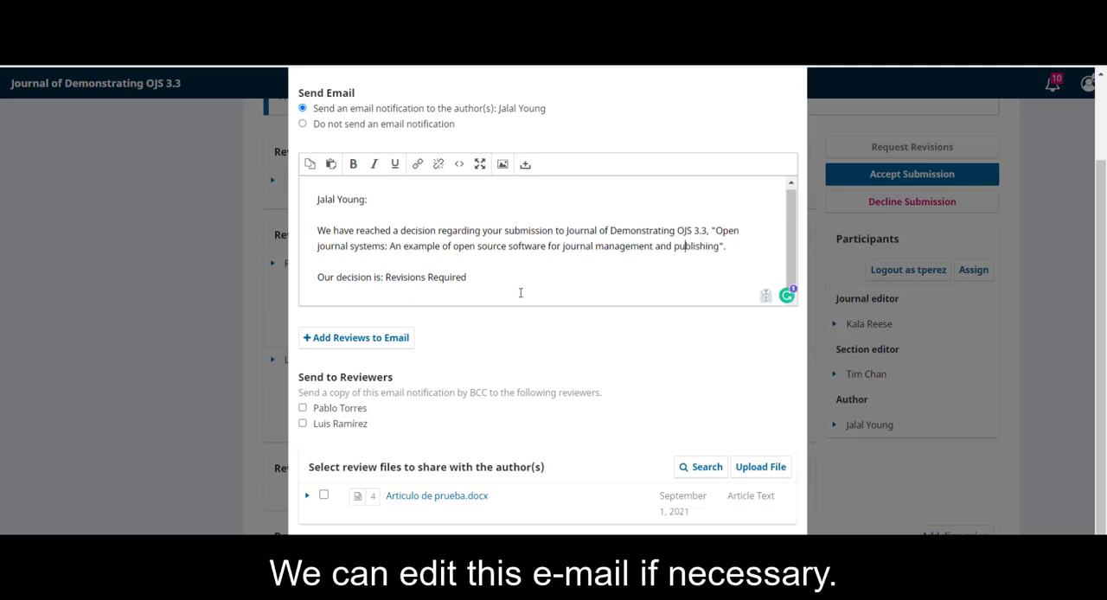
pyautogui.moveTo(434, 302)
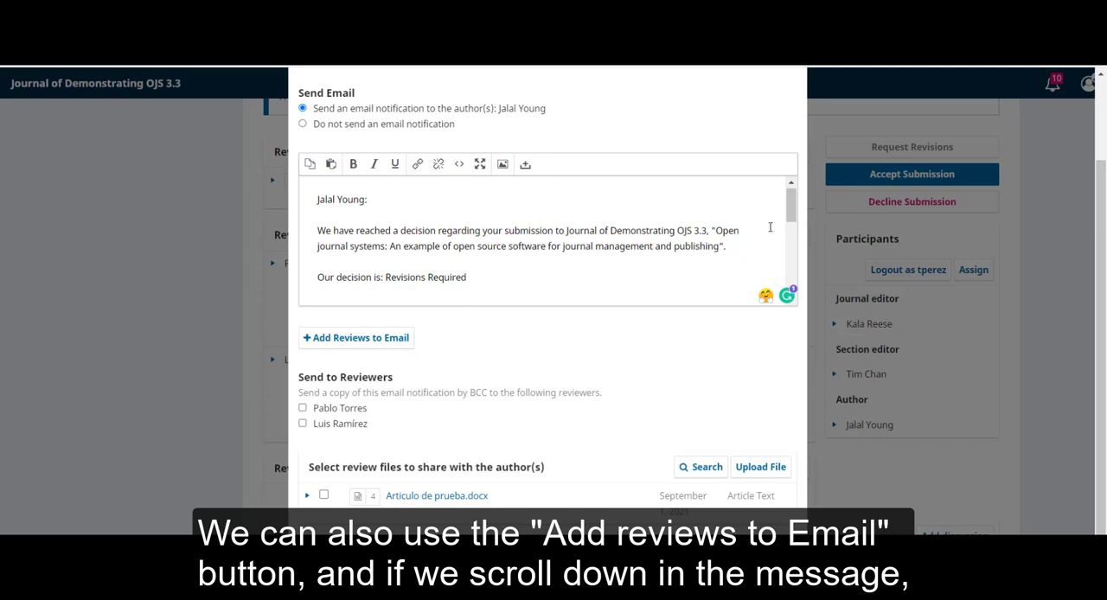
pyautogui.scroll(-3)
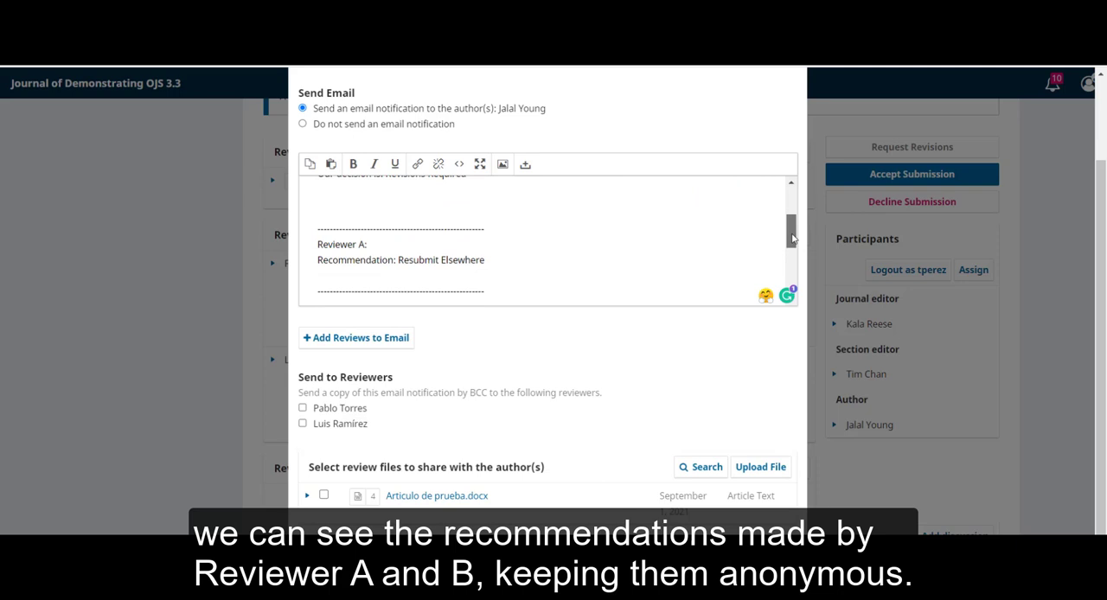
pyautogui.scroll(-3)
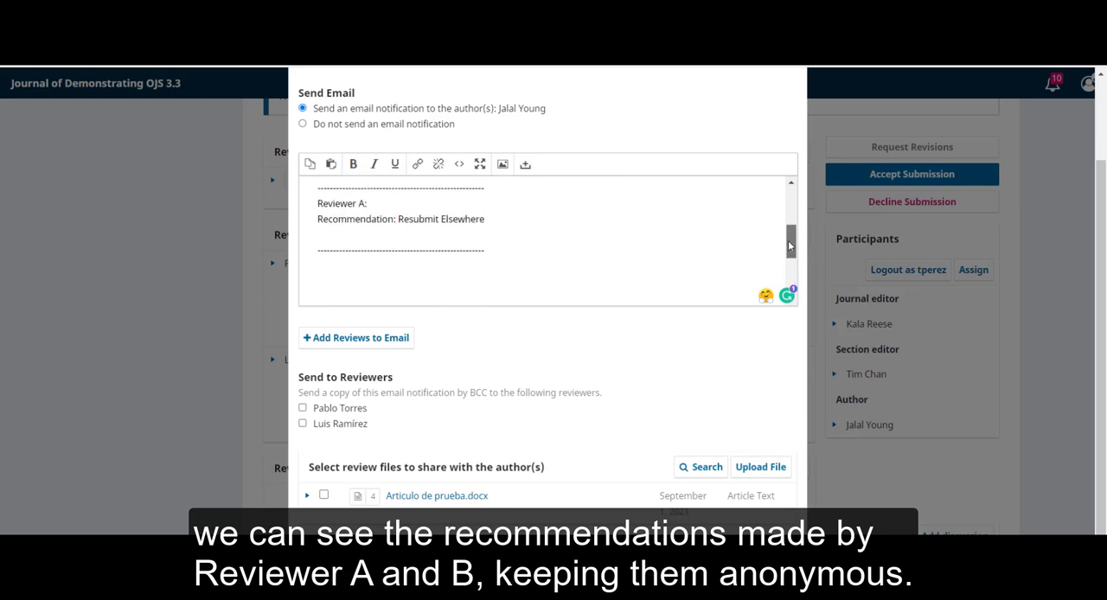
pyautogui.scroll(-3)
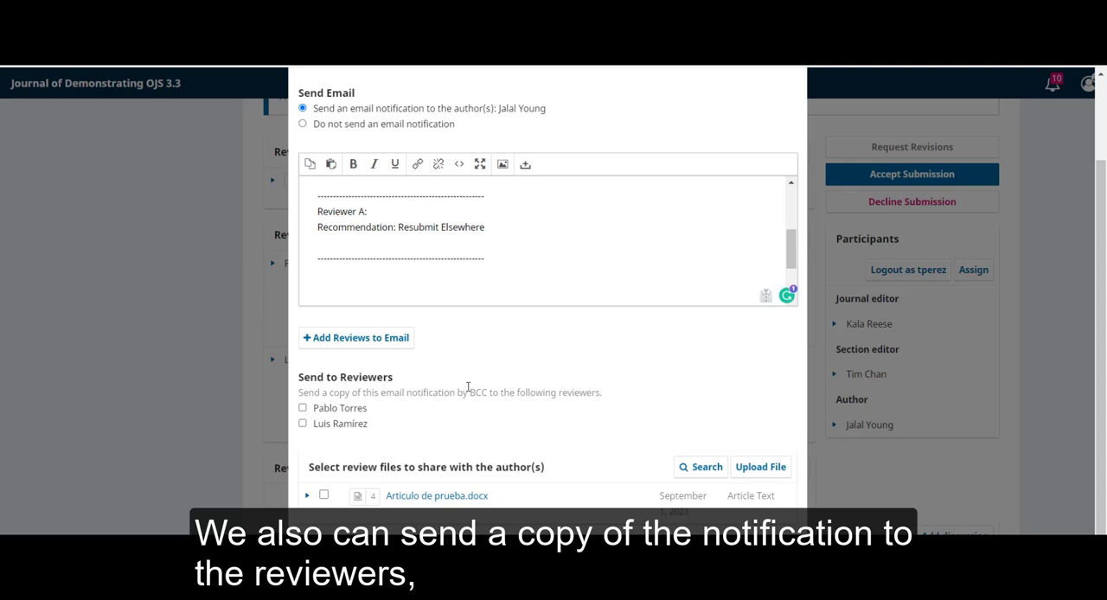
pyautogui.moveTo(524, 393)
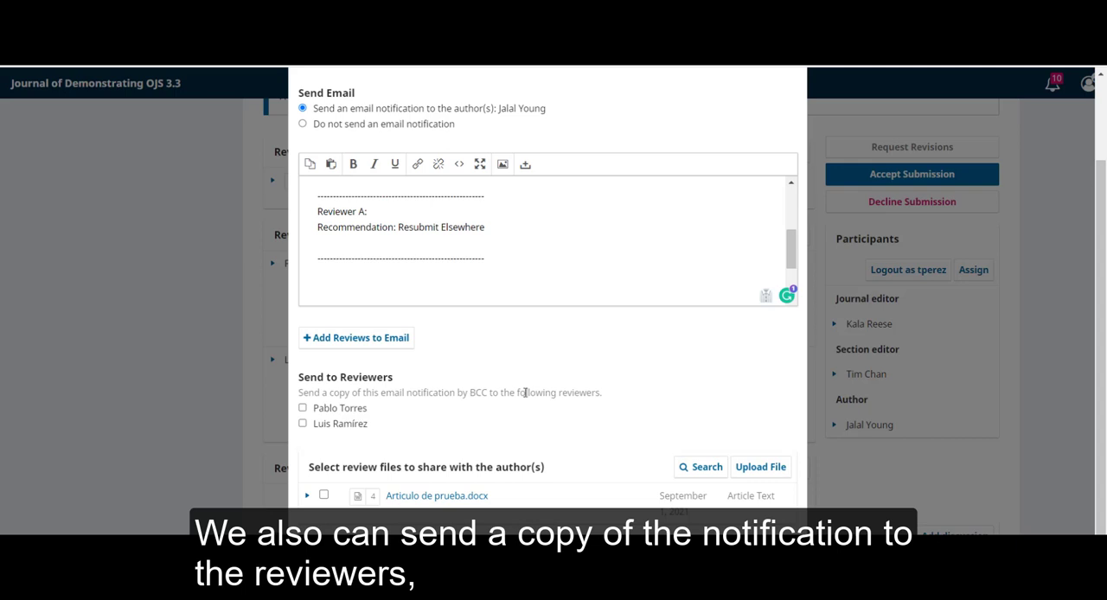
pyautogui.moveTo(355, 408)
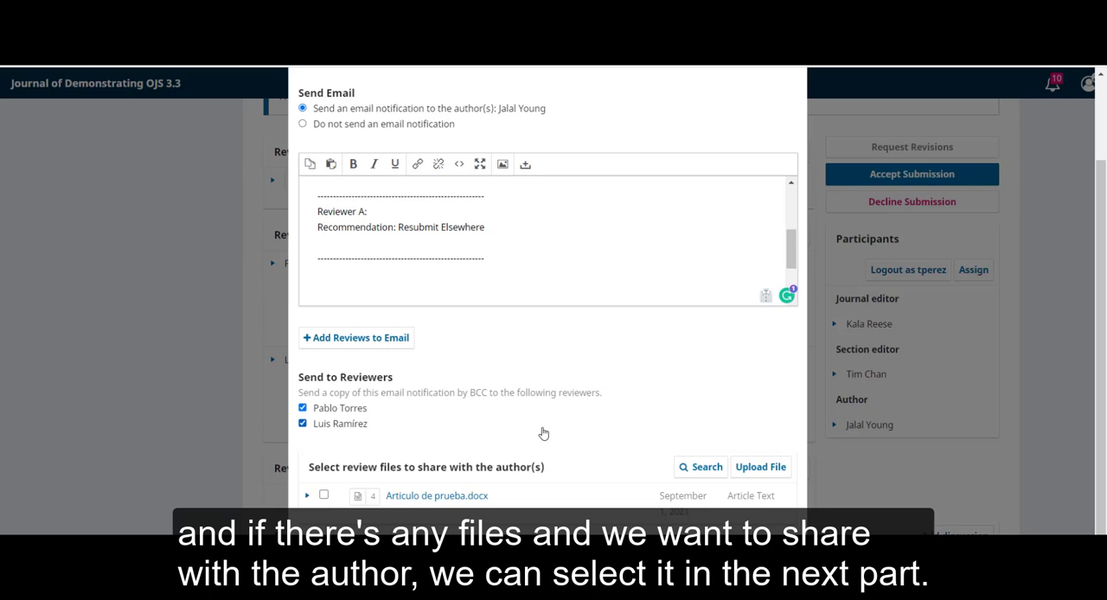
pyautogui.moveTo(478, 443)
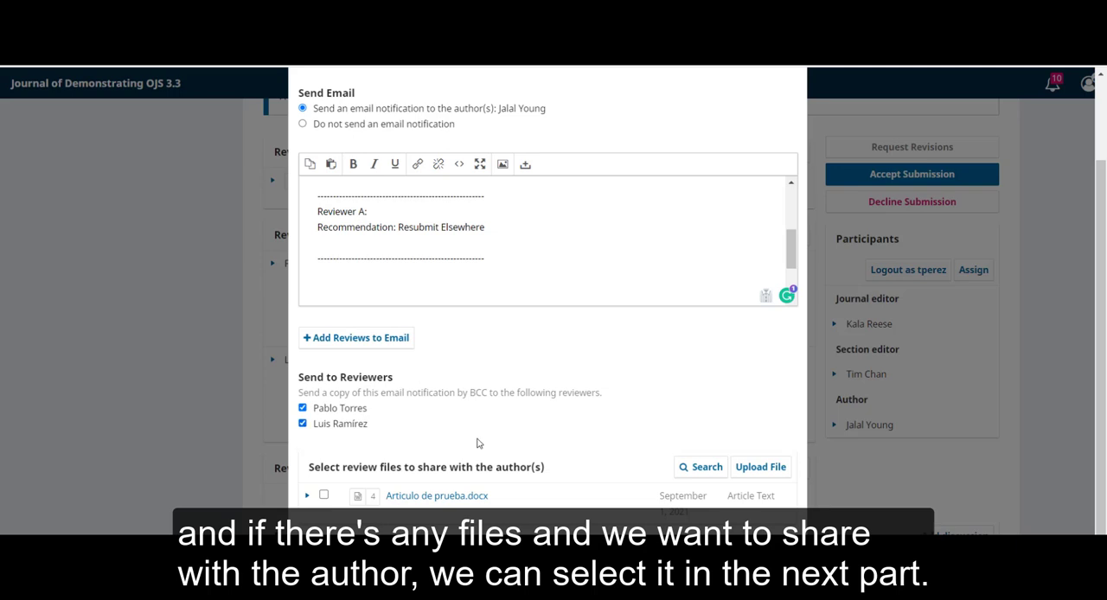
pyautogui.moveTo(539, 483)
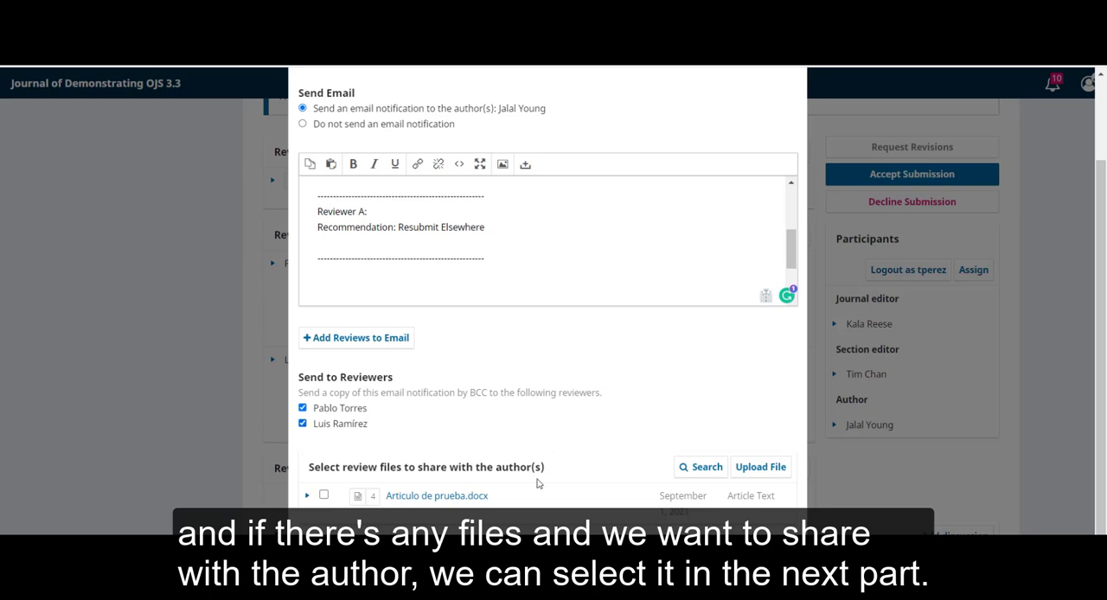
pyautogui.click(323, 495)
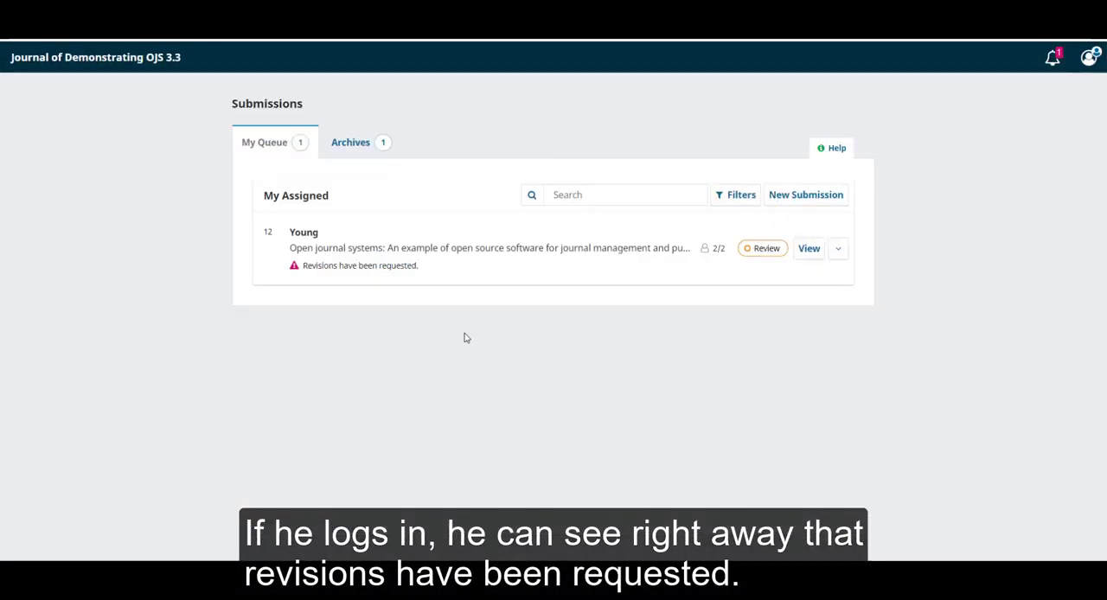
pyautogui.moveTo(399, 242)
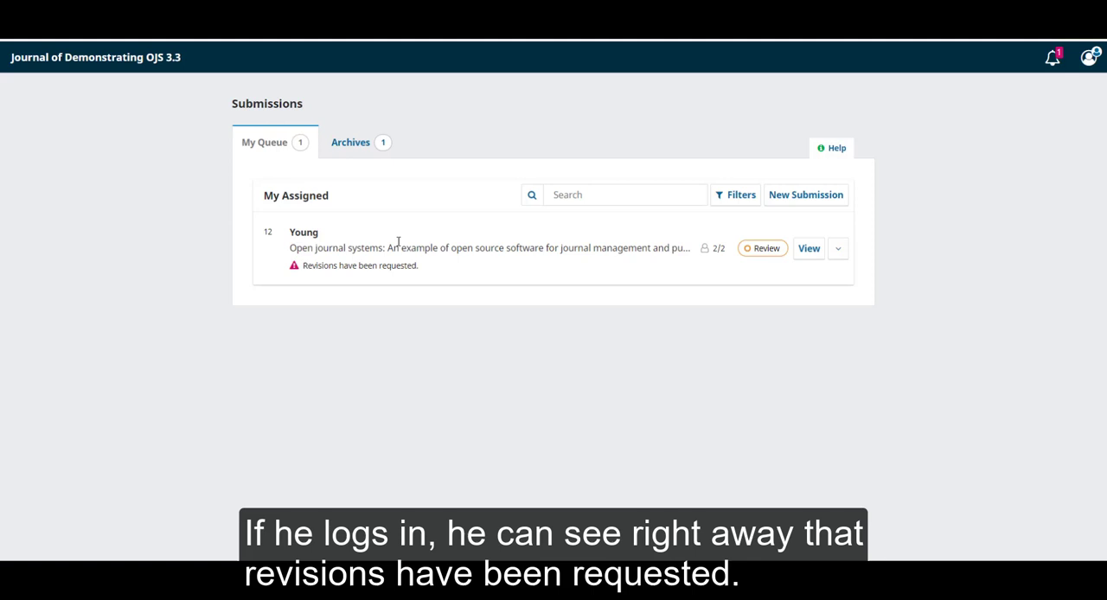
pyautogui.moveTo(425, 277)
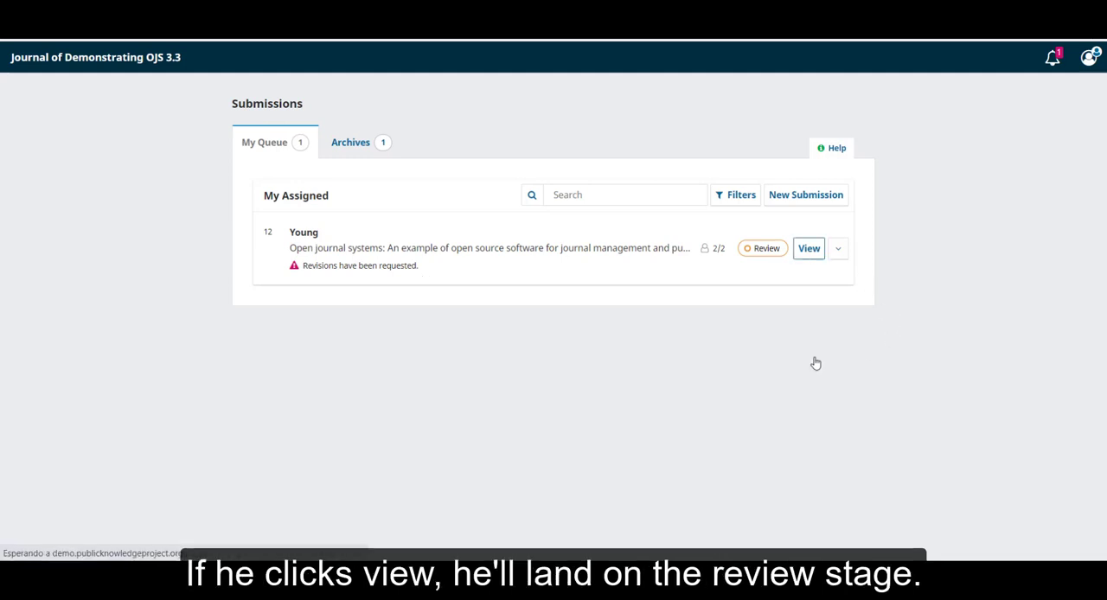
# - As the author, open the Young submission's revision-required task on the Round 1 review
pyautogui.click(809, 248)
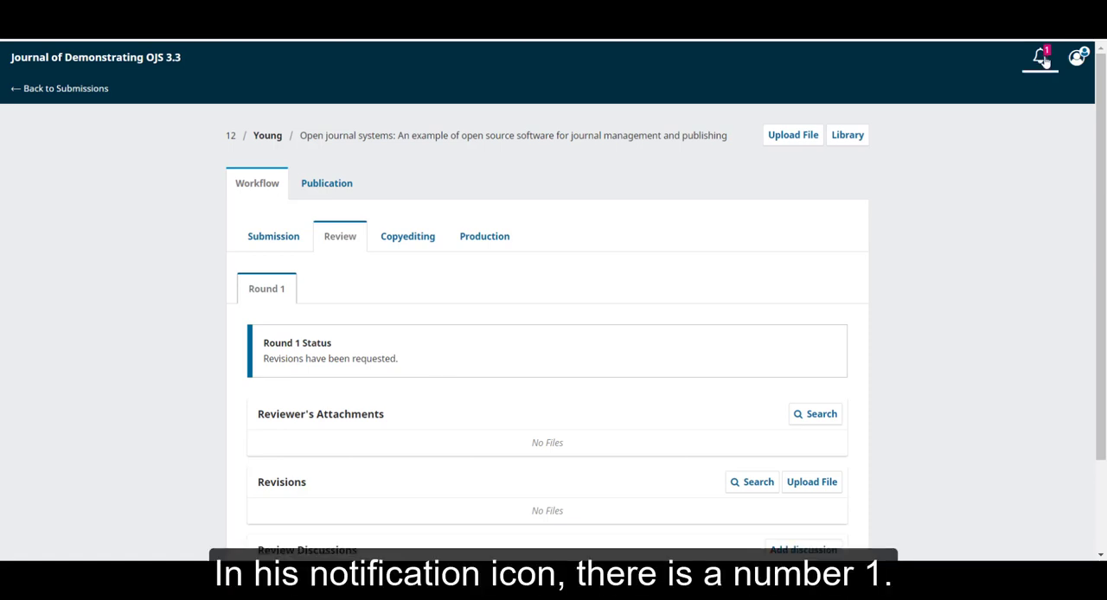
pyautogui.click(1039, 61)
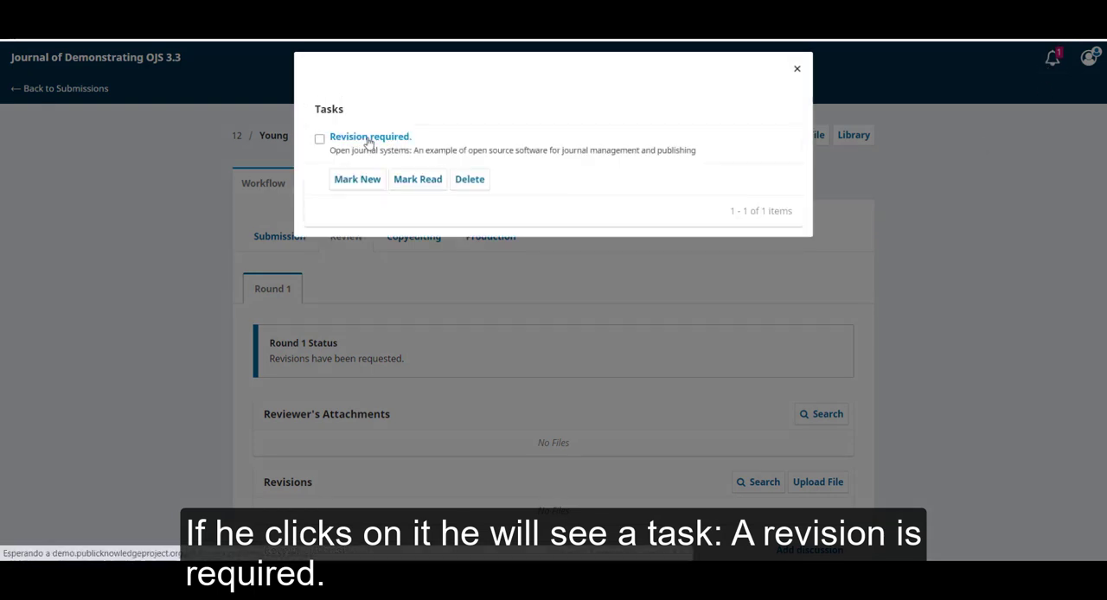
pyautogui.click(792, 66)
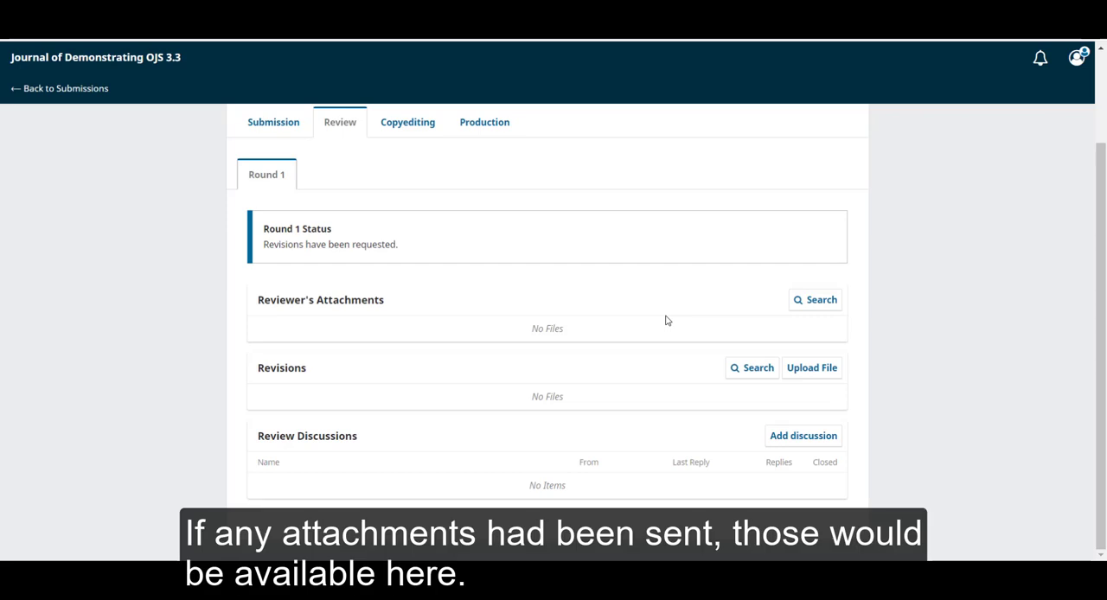
pyautogui.moveTo(542, 321)
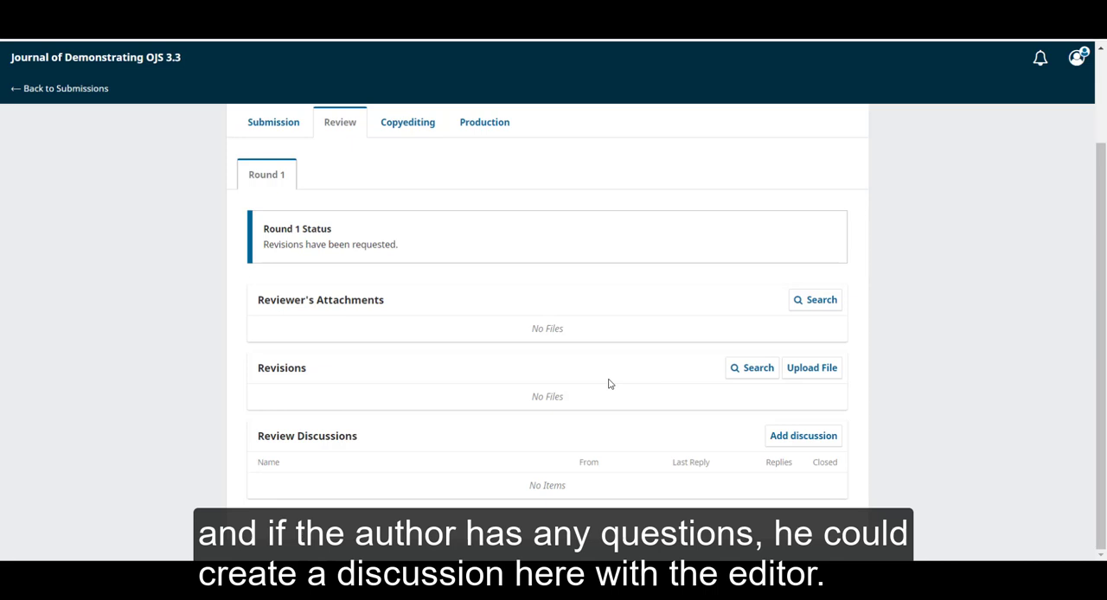
pyautogui.moveTo(733, 459)
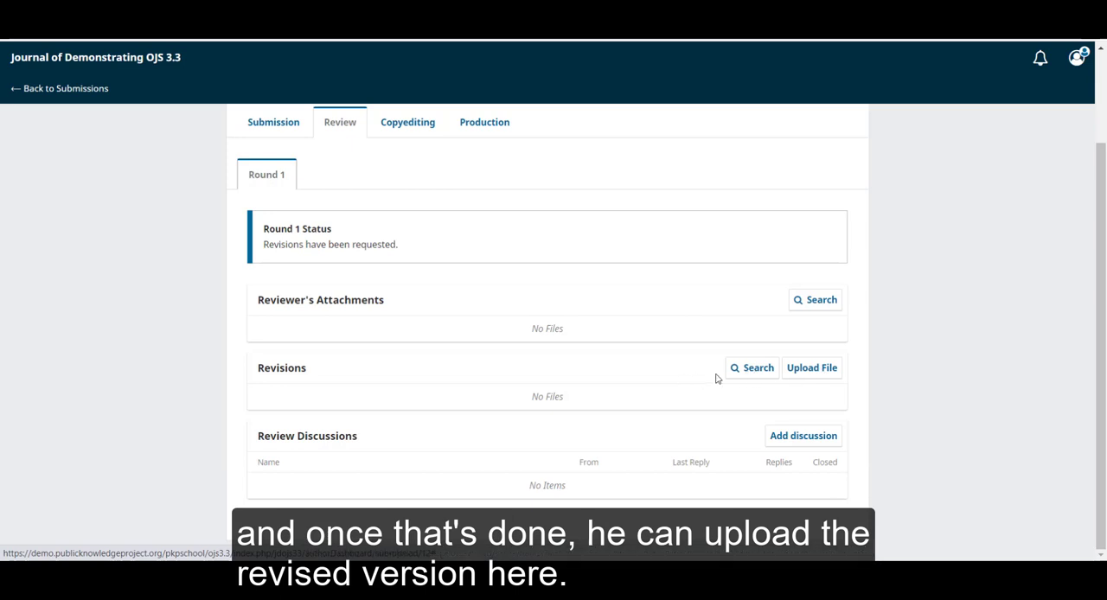
pyautogui.moveTo(829, 369)
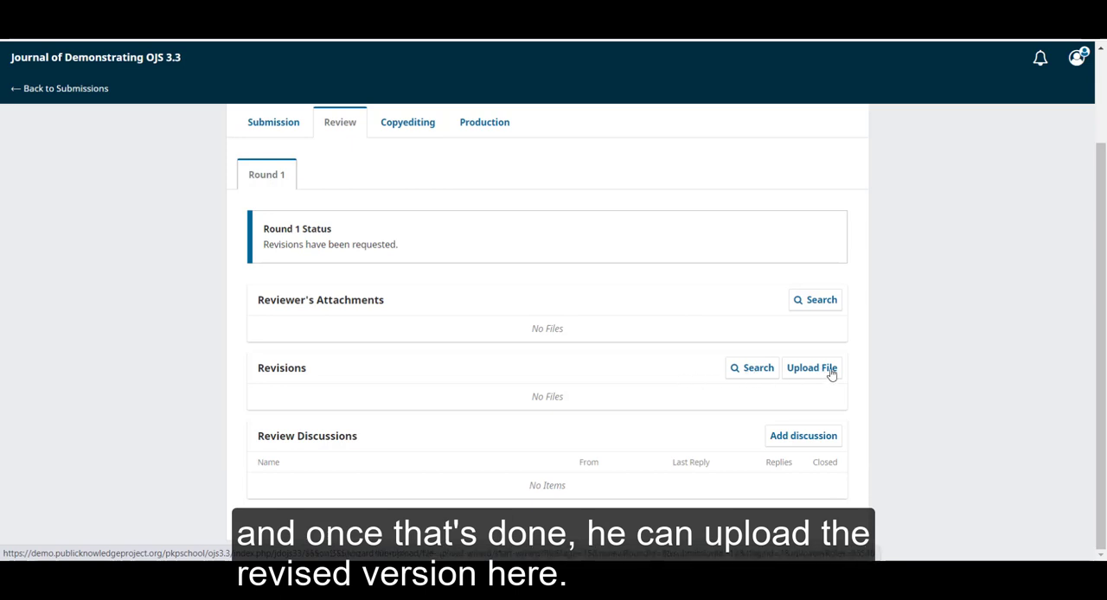
# - Upload Article.docx as Article Text under Revisions and complete the upload
pyautogui.click(820, 368)
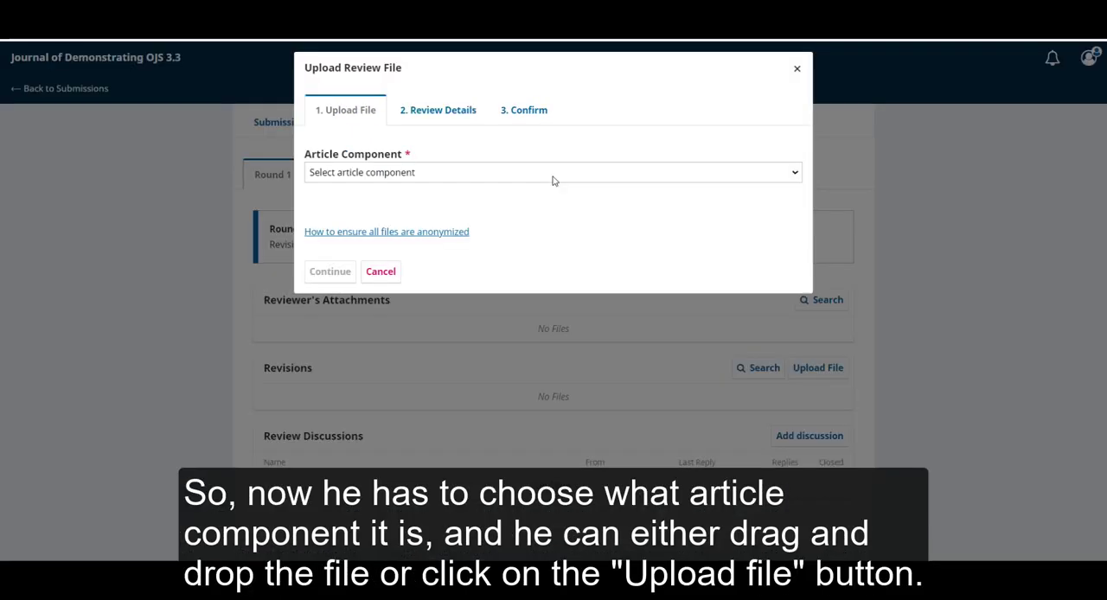
pyautogui.click(552, 172)
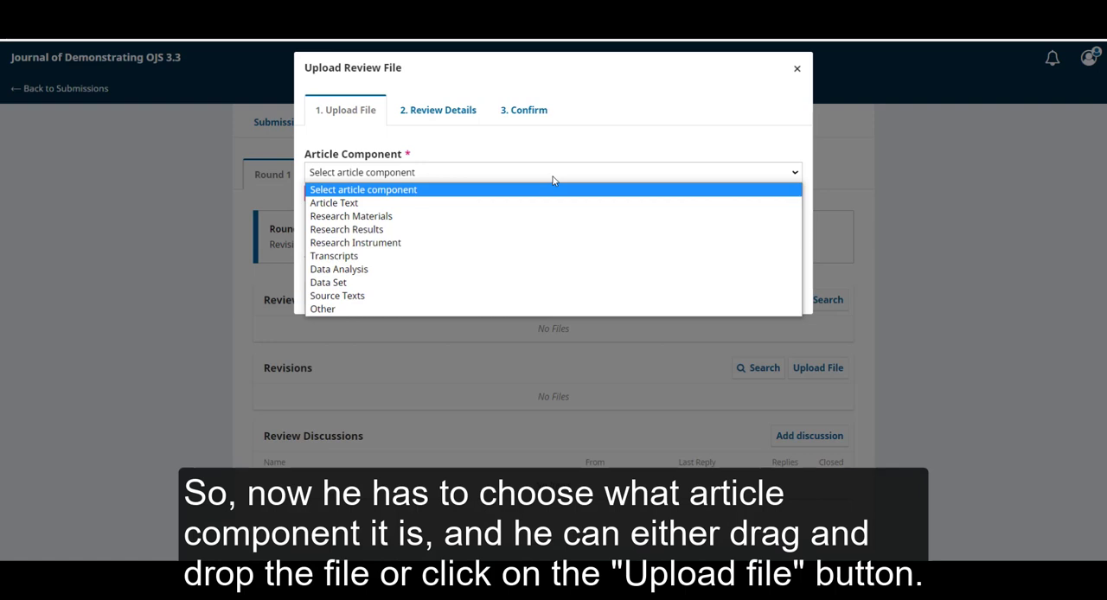
pyautogui.click(334, 203)
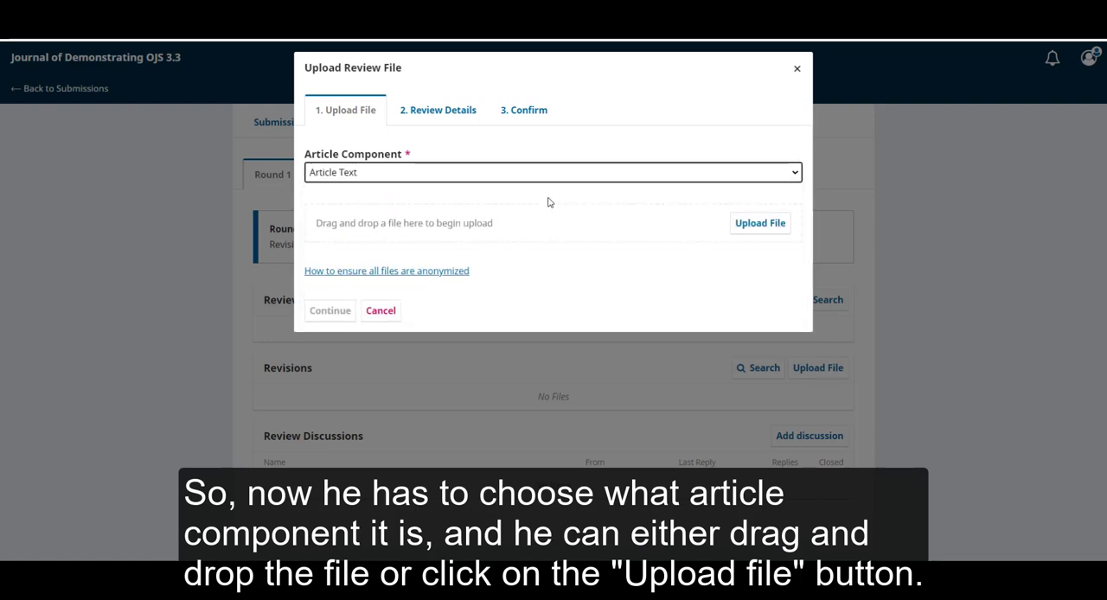
pyautogui.moveTo(601, 279)
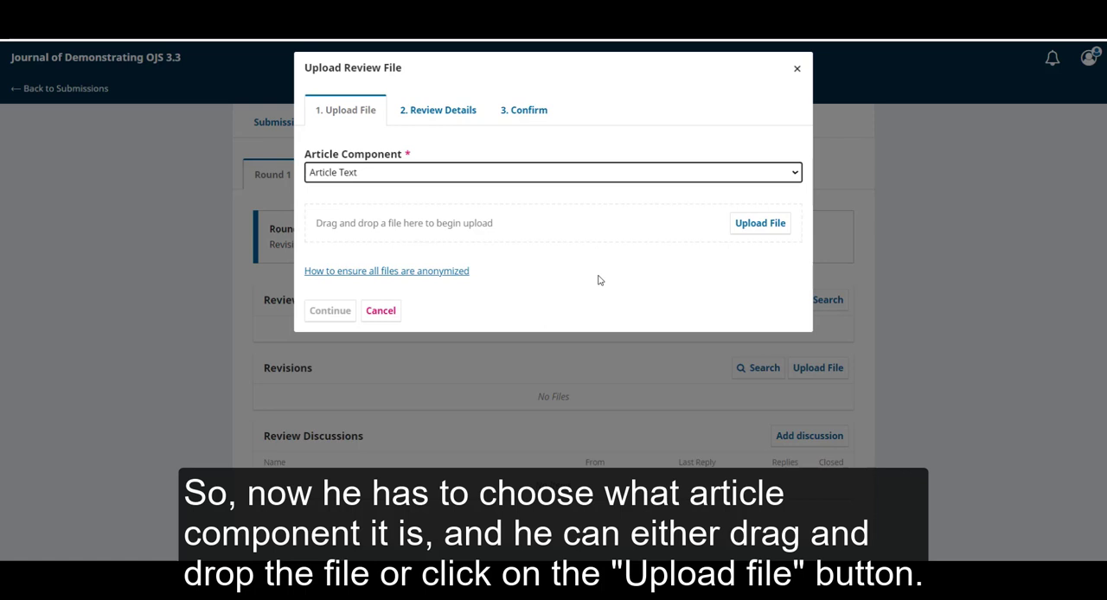
pyautogui.moveTo(755, 239)
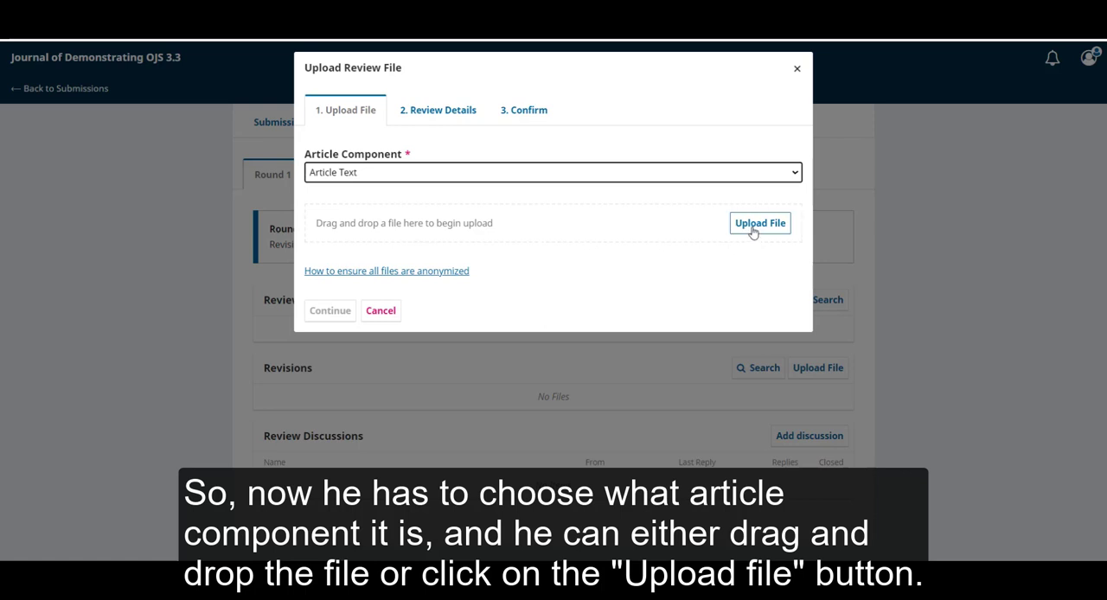
pyautogui.click(760, 223)
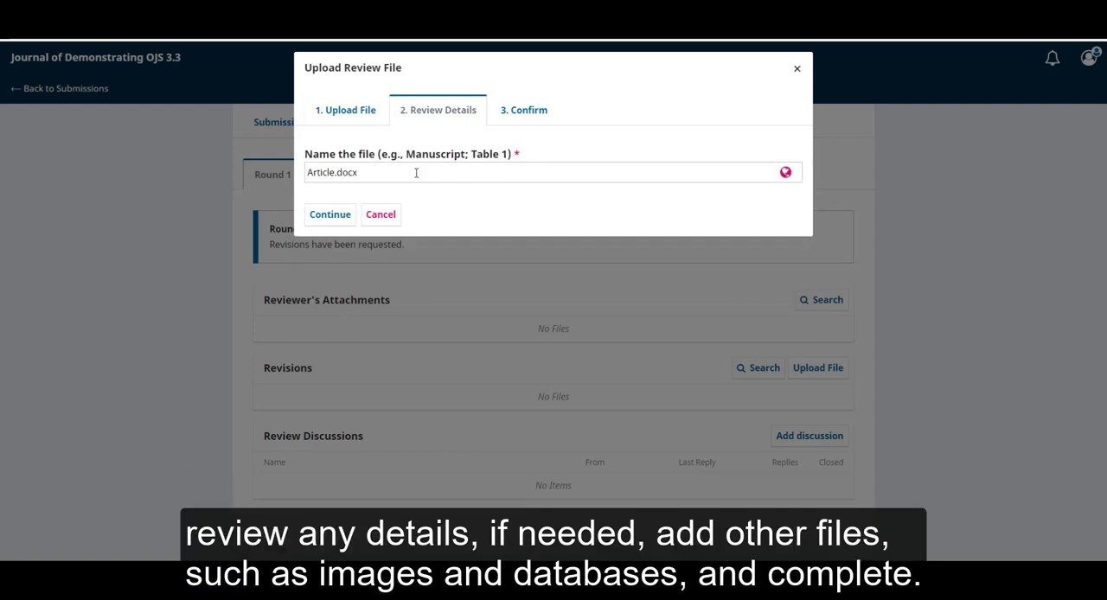
pyautogui.click(330, 214)
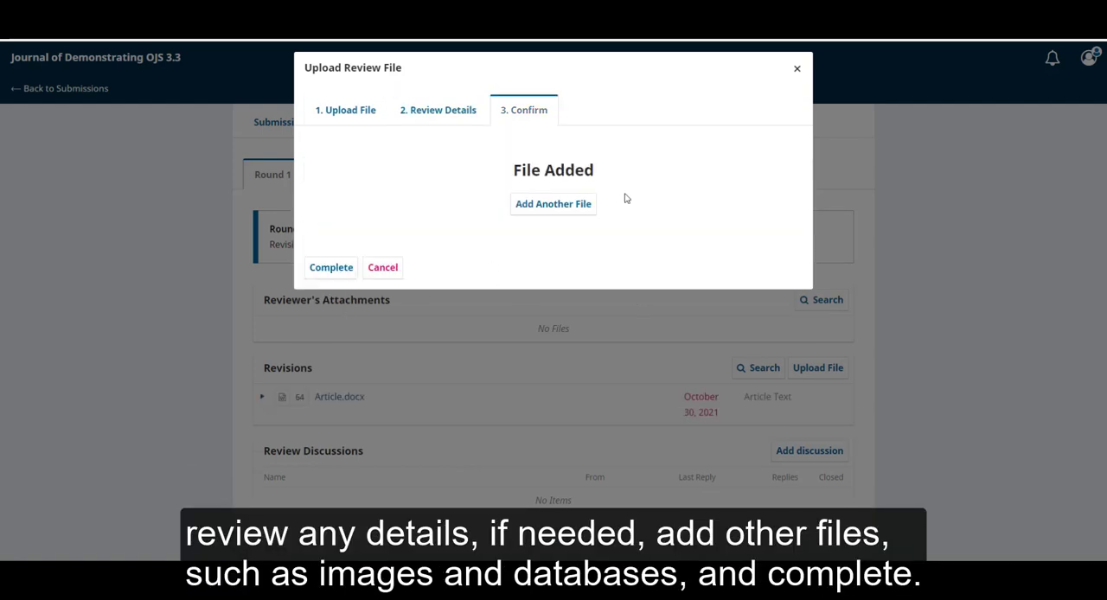
pyautogui.moveTo(389, 237)
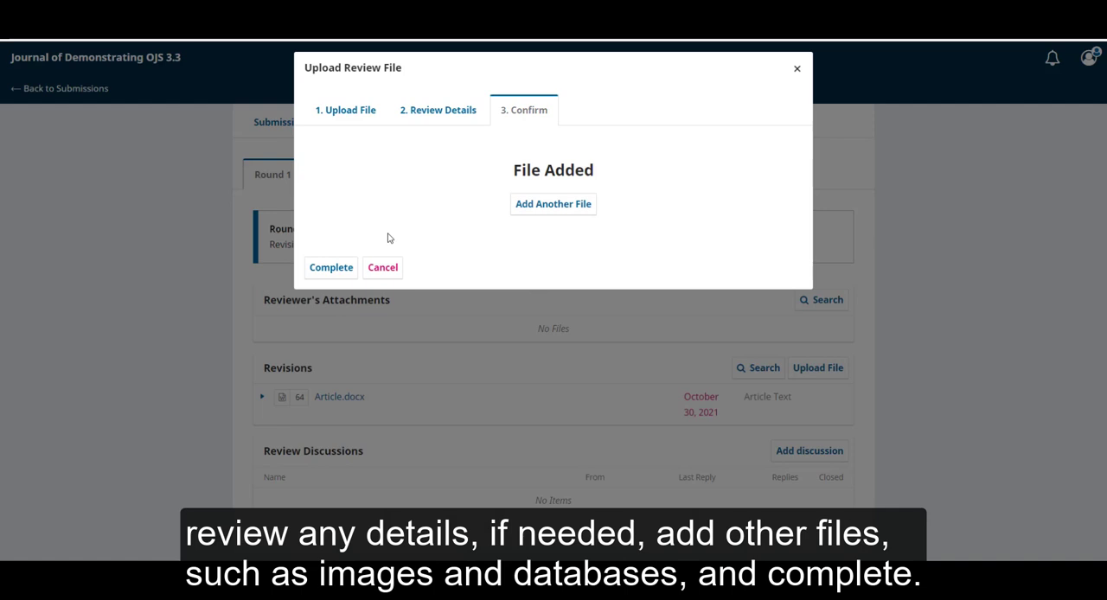
pyautogui.click(331, 268)
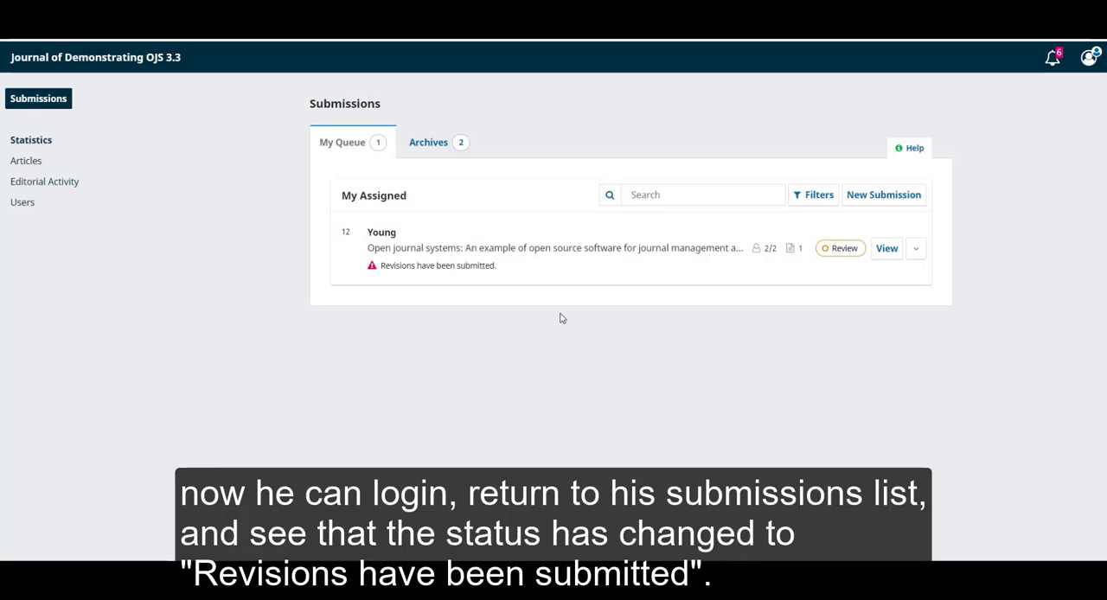
pyautogui.moveTo(520, 266)
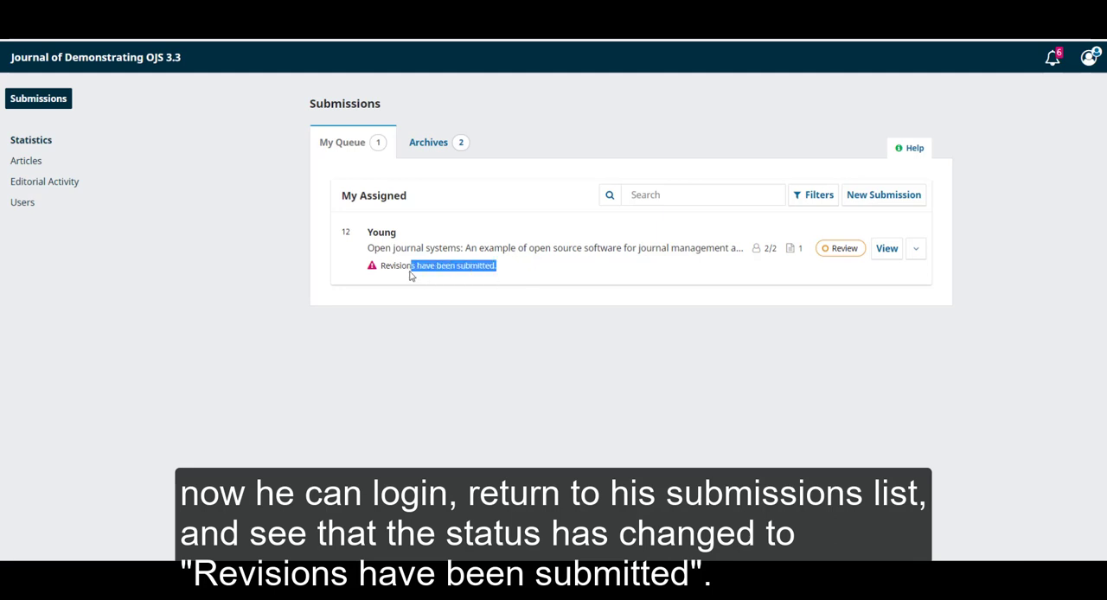
# - As editor, view submission 12 and scroll to Revisions listing Article.docx
pyautogui.click(887, 249)
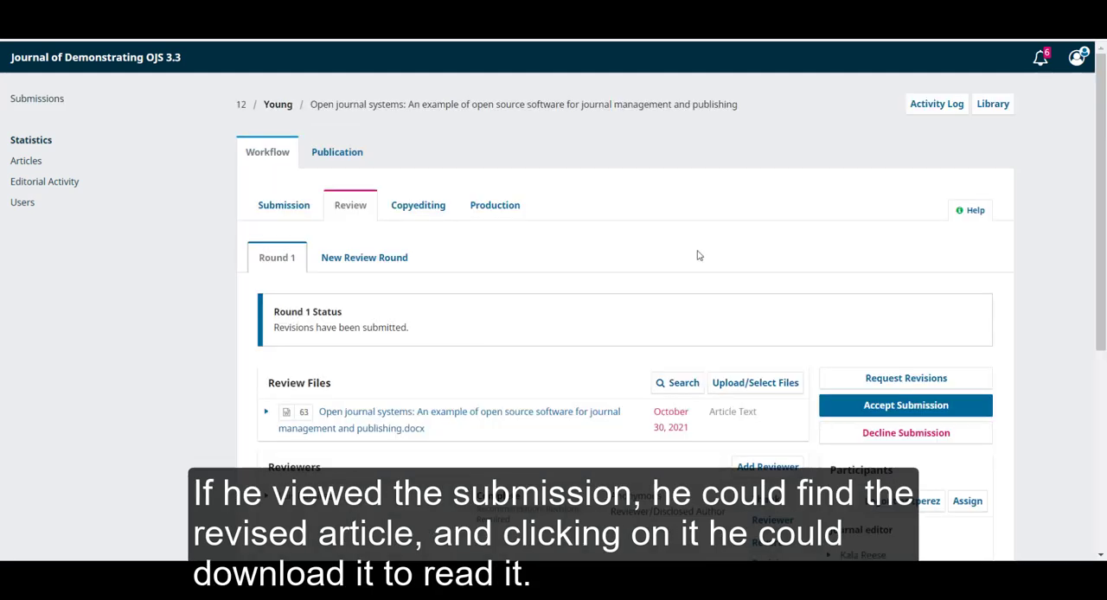
pyautogui.scroll(-3)
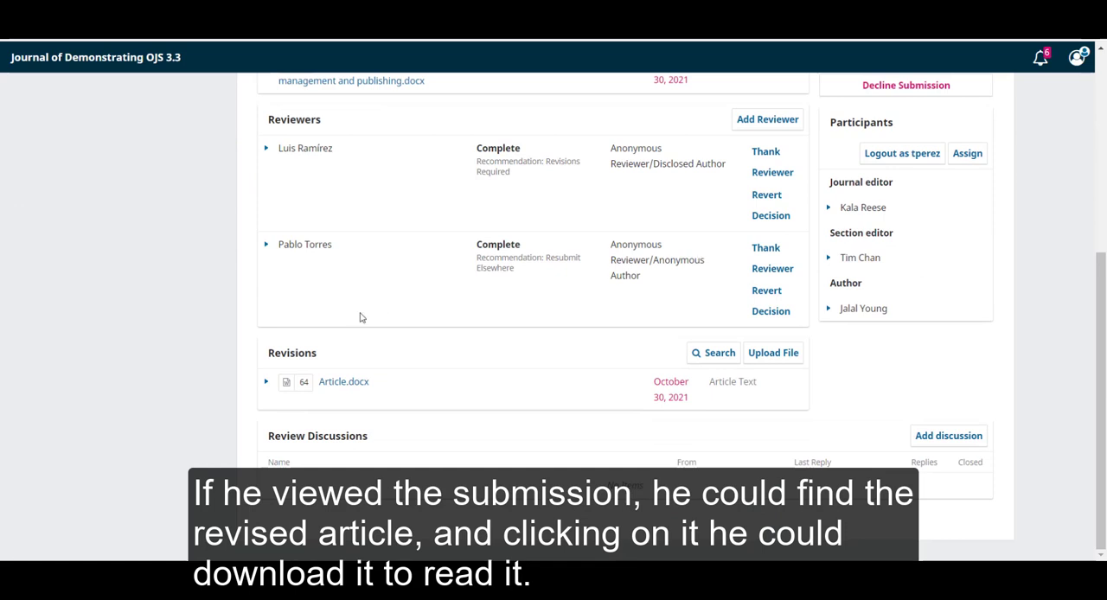
pyautogui.moveTo(375, 423)
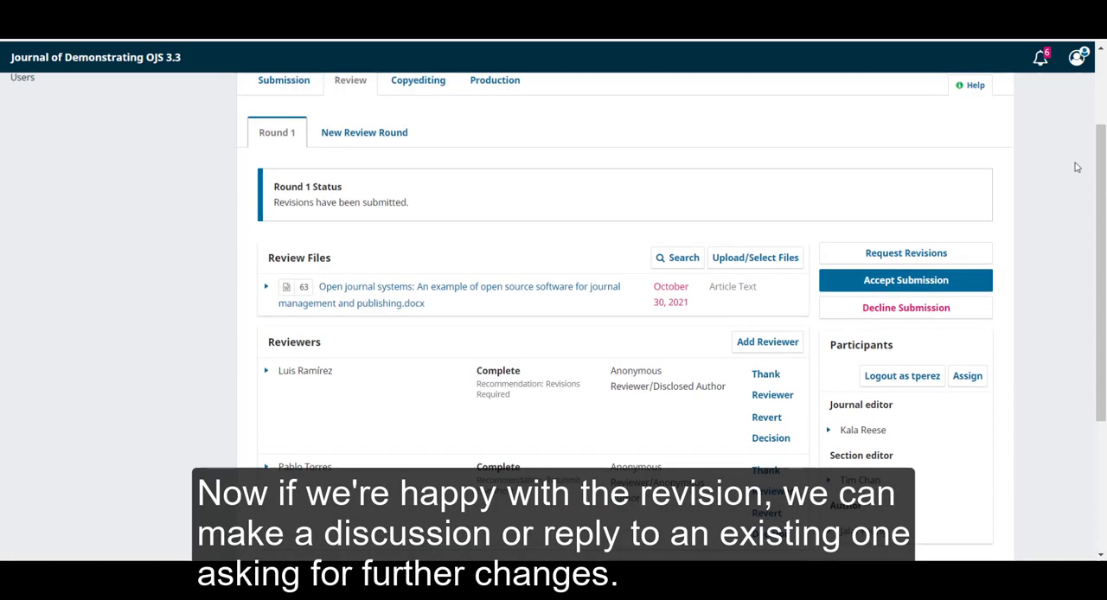
pyautogui.scroll(-3)
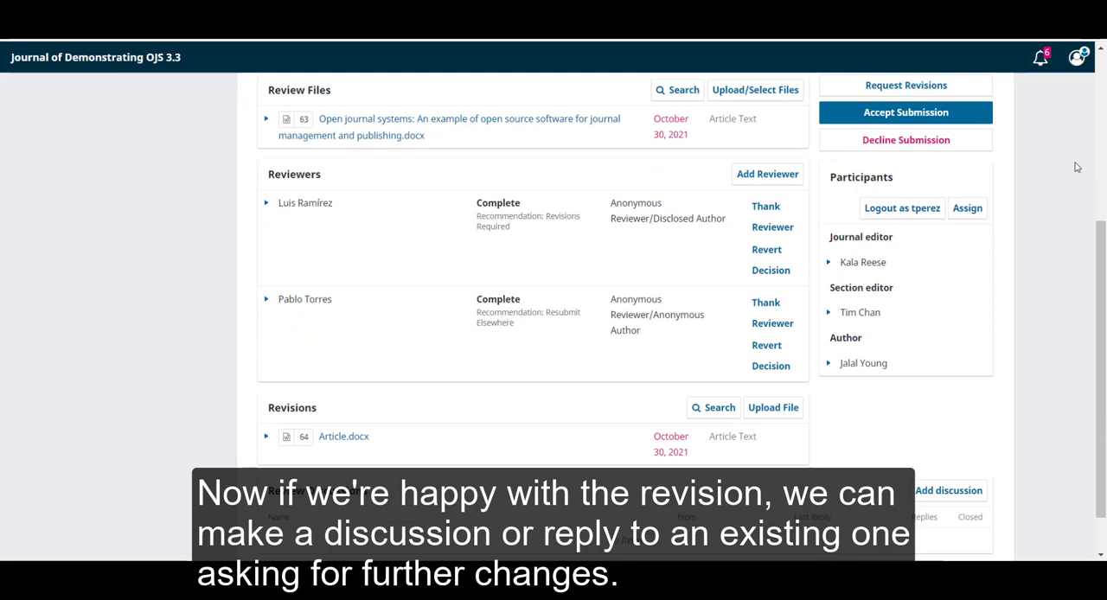
pyautogui.scroll(-3)
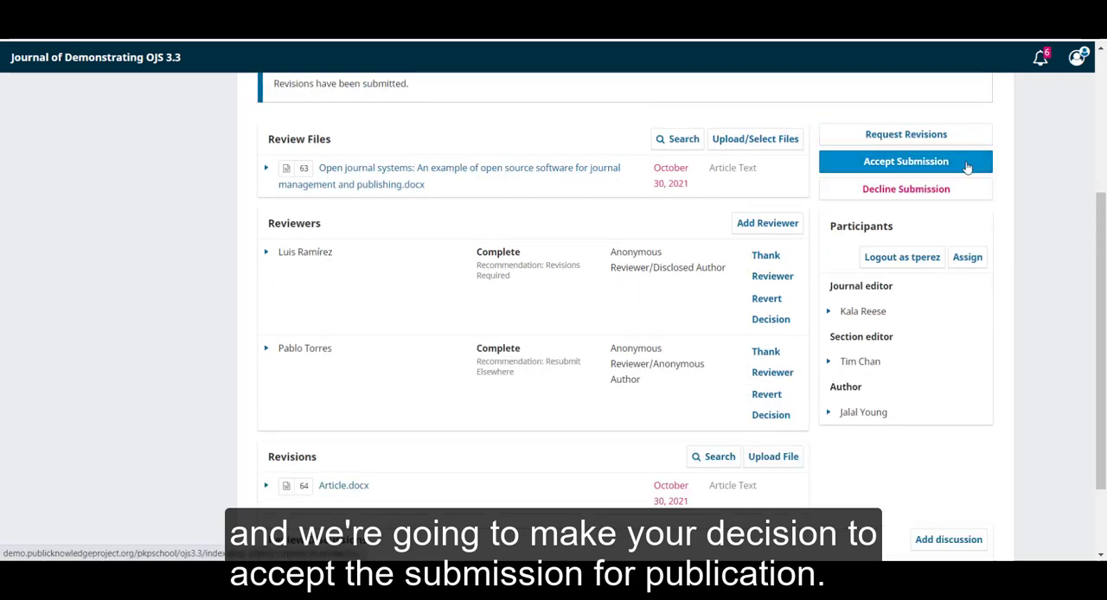
pyautogui.click(906, 161)
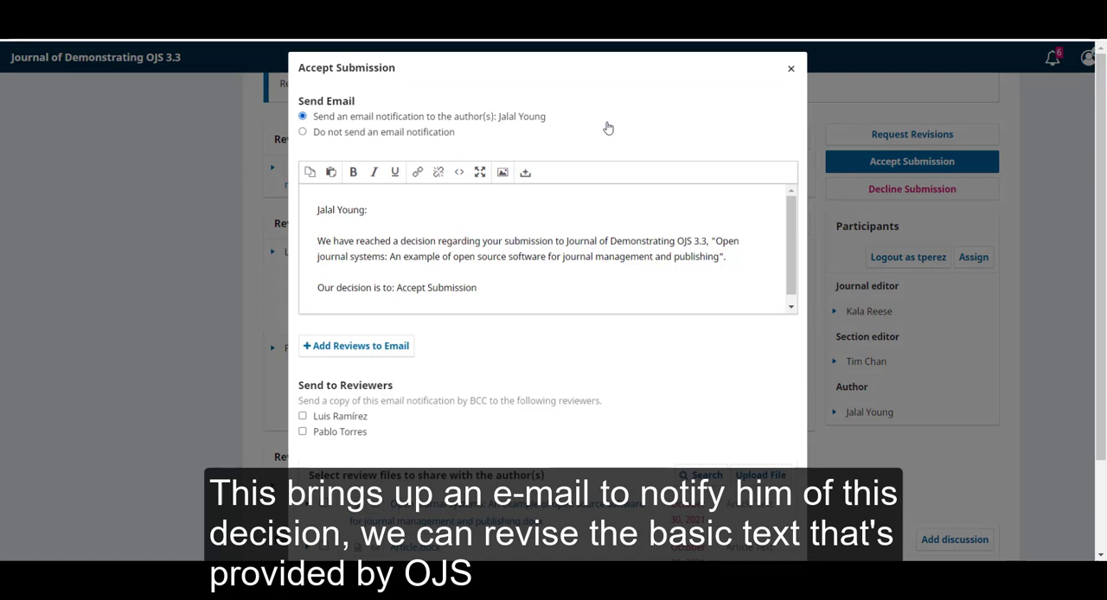
pyautogui.moveTo(612, 222)
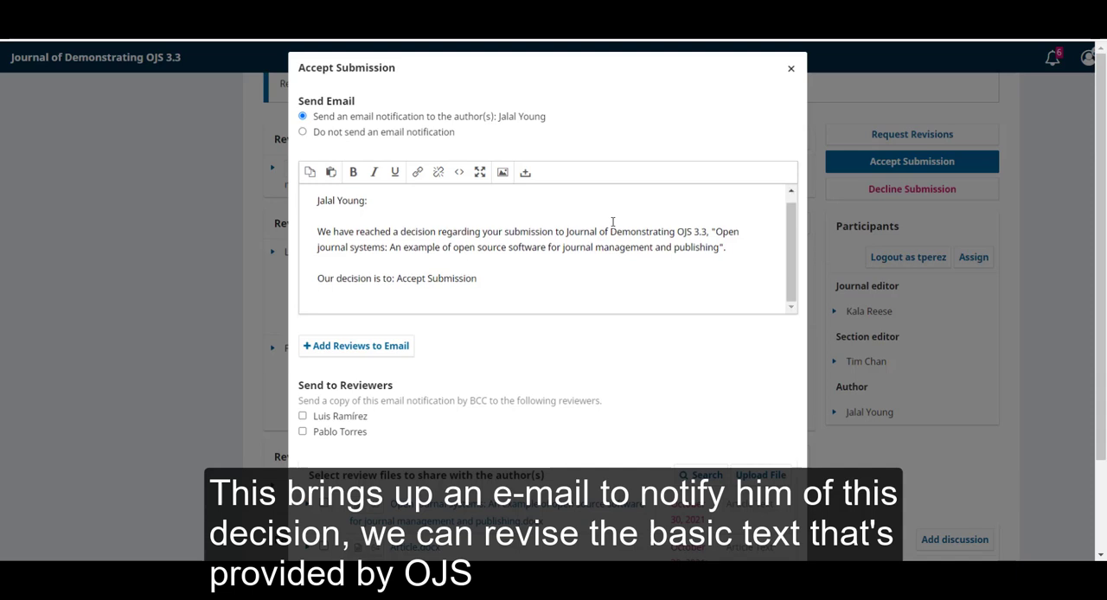
pyautogui.moveTo(450, 337)
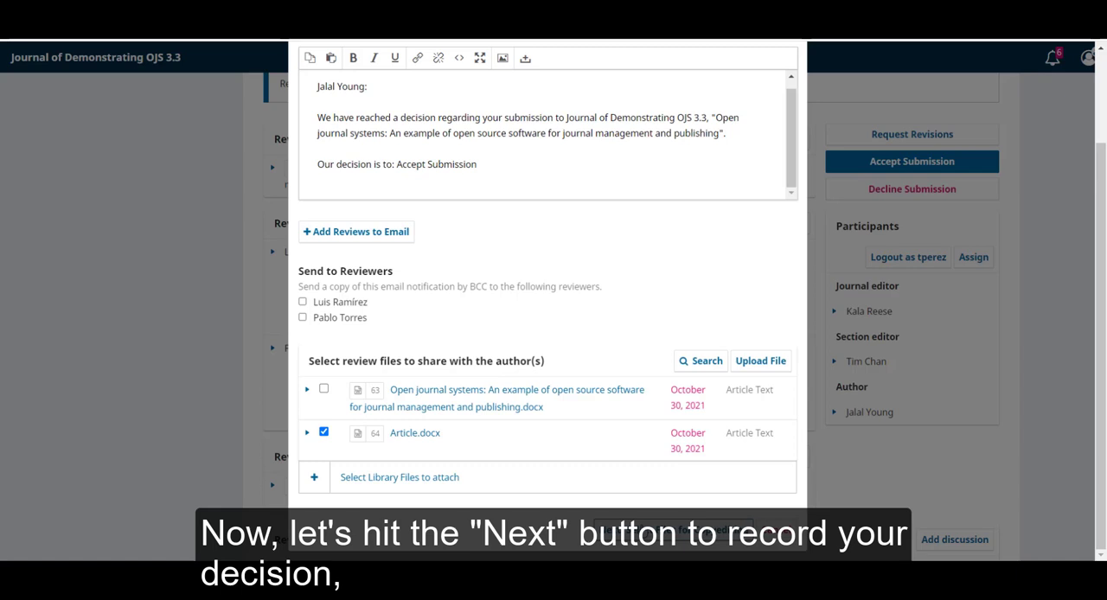
pyautogui.click(322, 432)
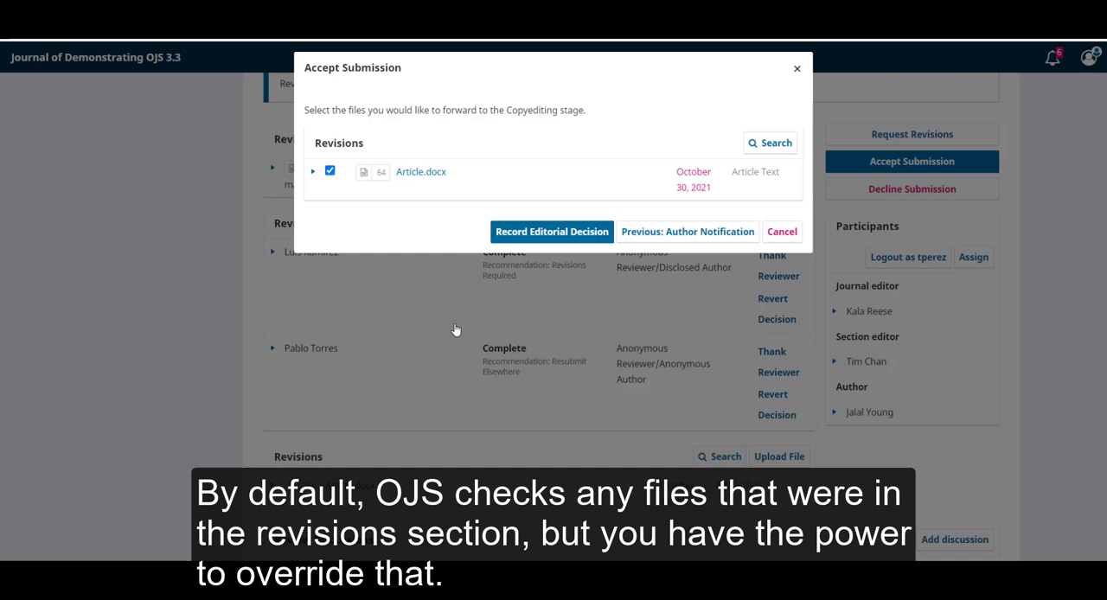
pyautogui.moveTo(449, 247)
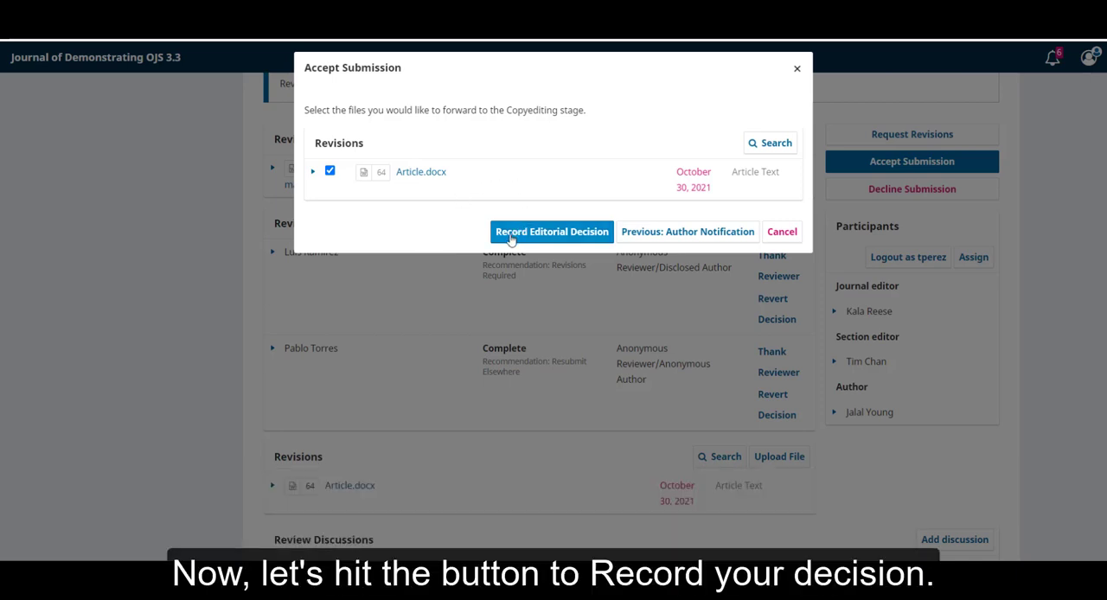
# - Record the acceptance decision with Article.docx kept as the copyediting draft file
pyautogui.click(552, 231)
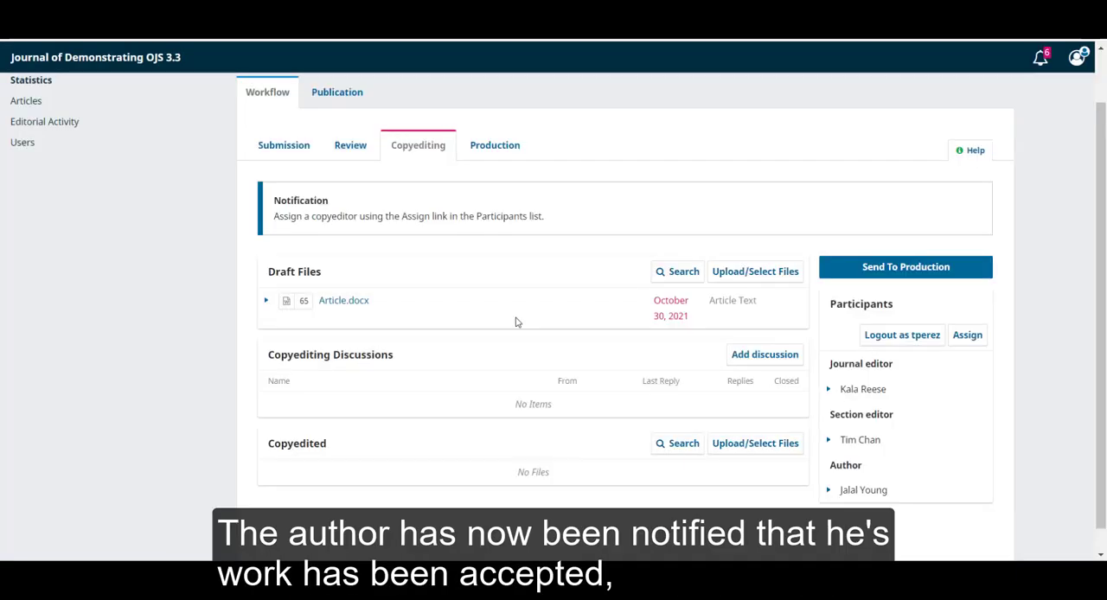